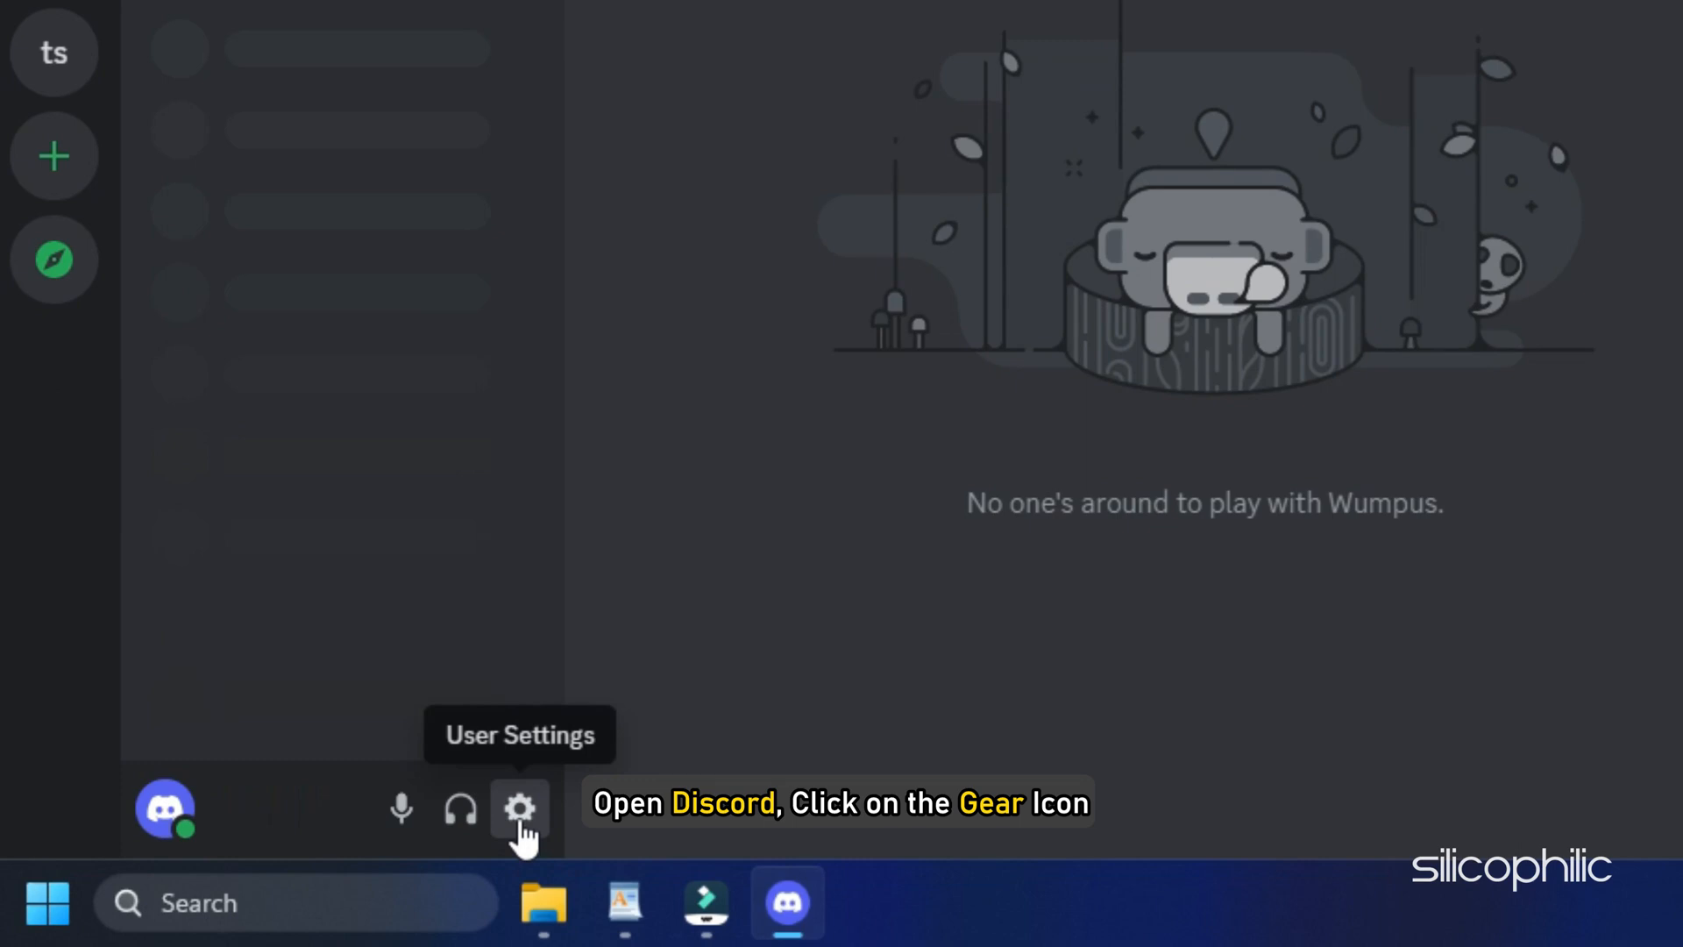
- Bring up Discord's user settings and locate Game Overlay in the sidebar
click(519, 810)
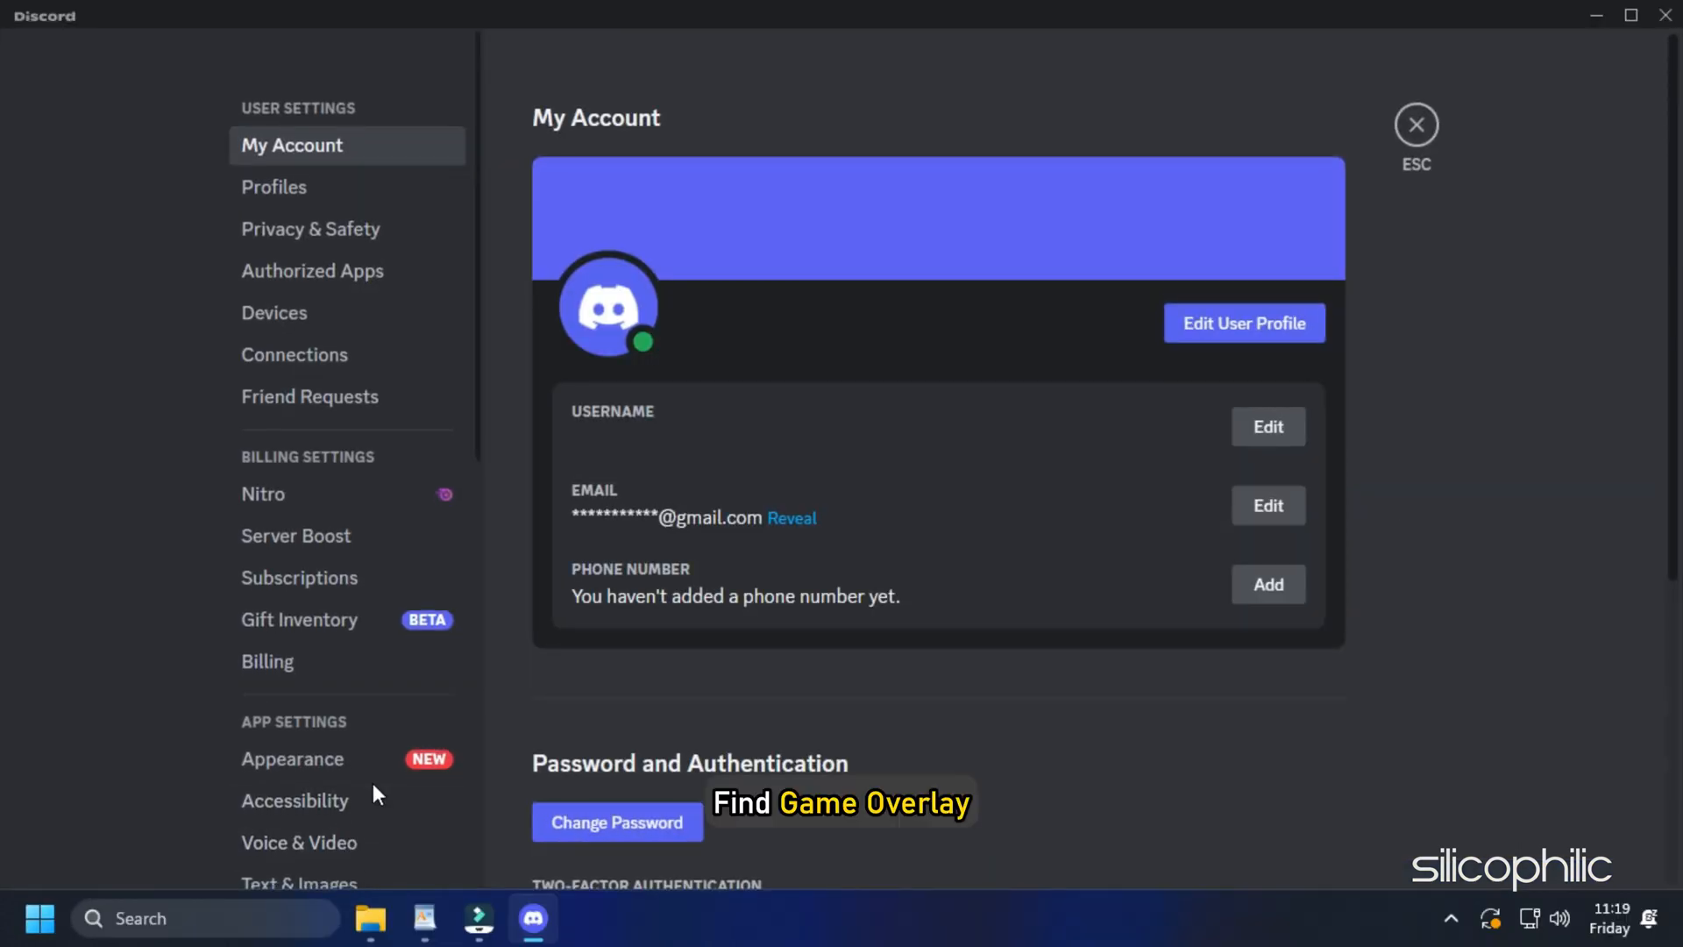
scroll(down, 3)
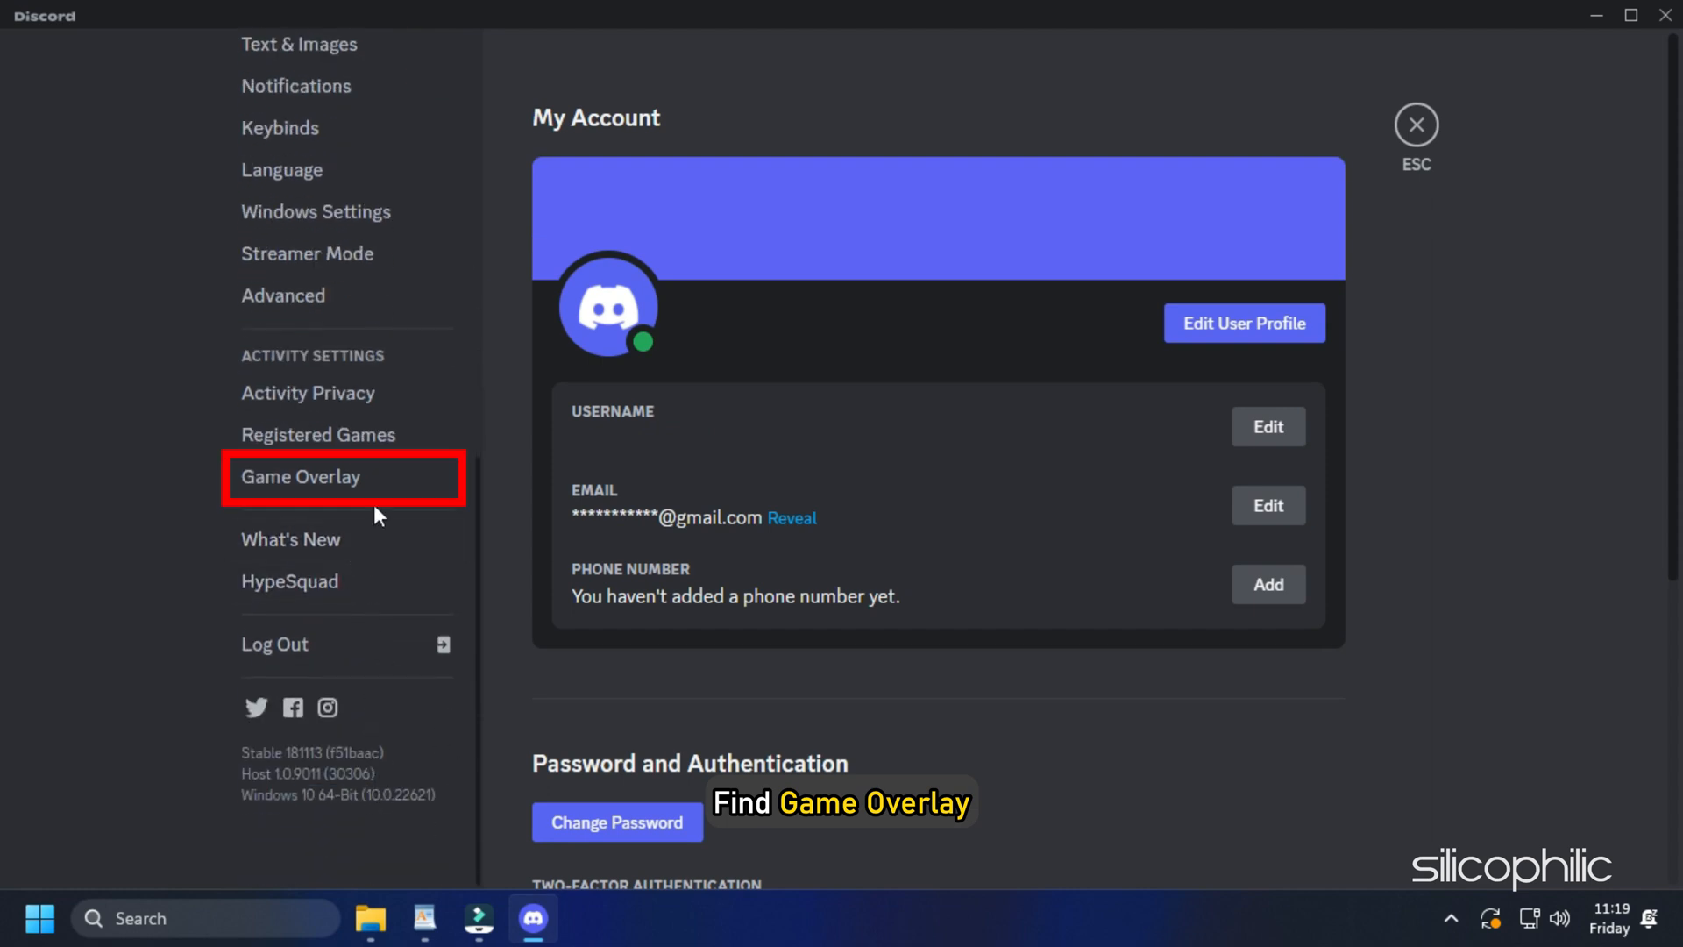
- Show the Game Overlay page with the in-game overlay enabled
click(300, 477)
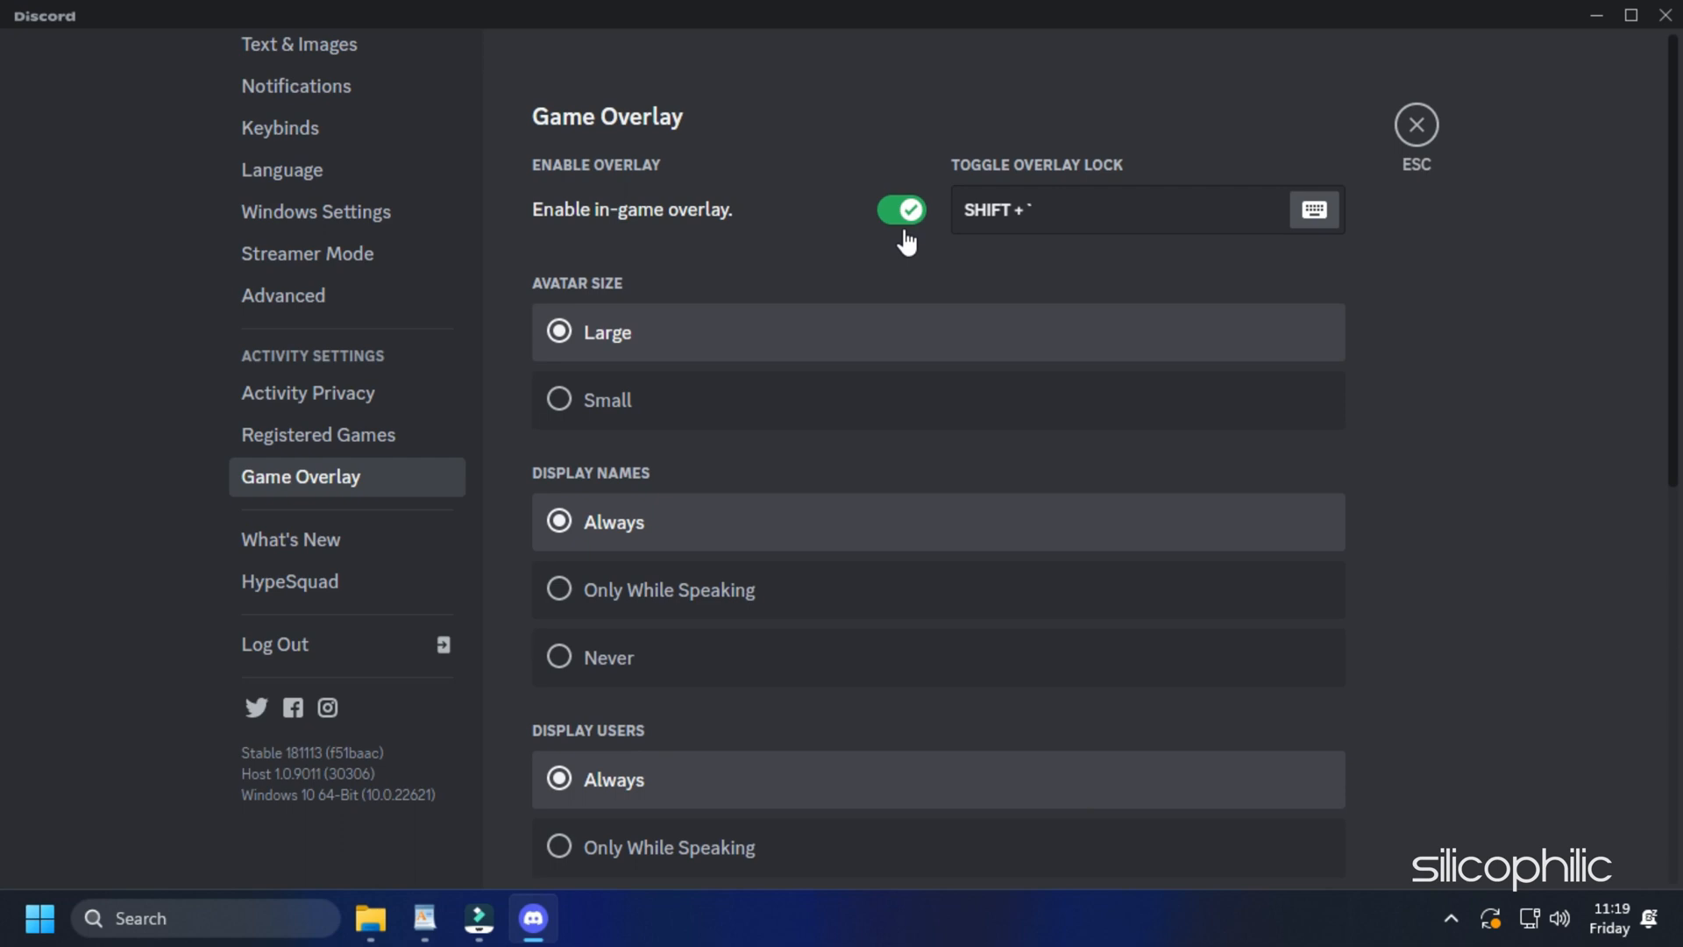
scroll(down, 3)
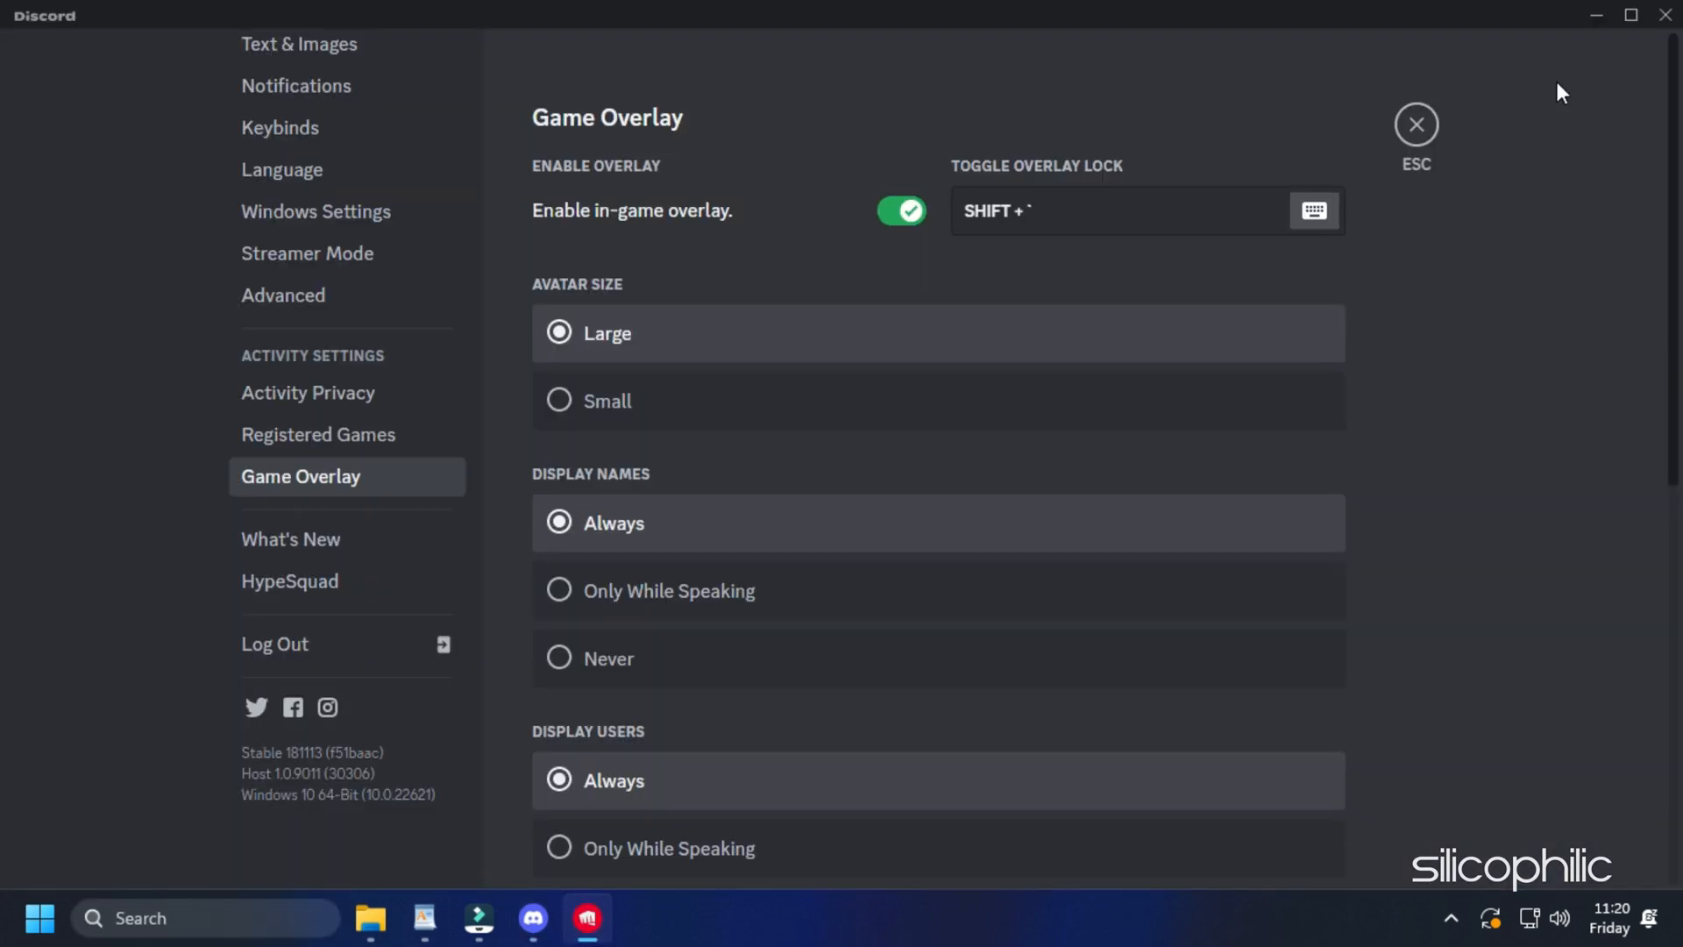
- Register Riot Client Main under Registered Games and switch its overlay ON
click(319, 435)
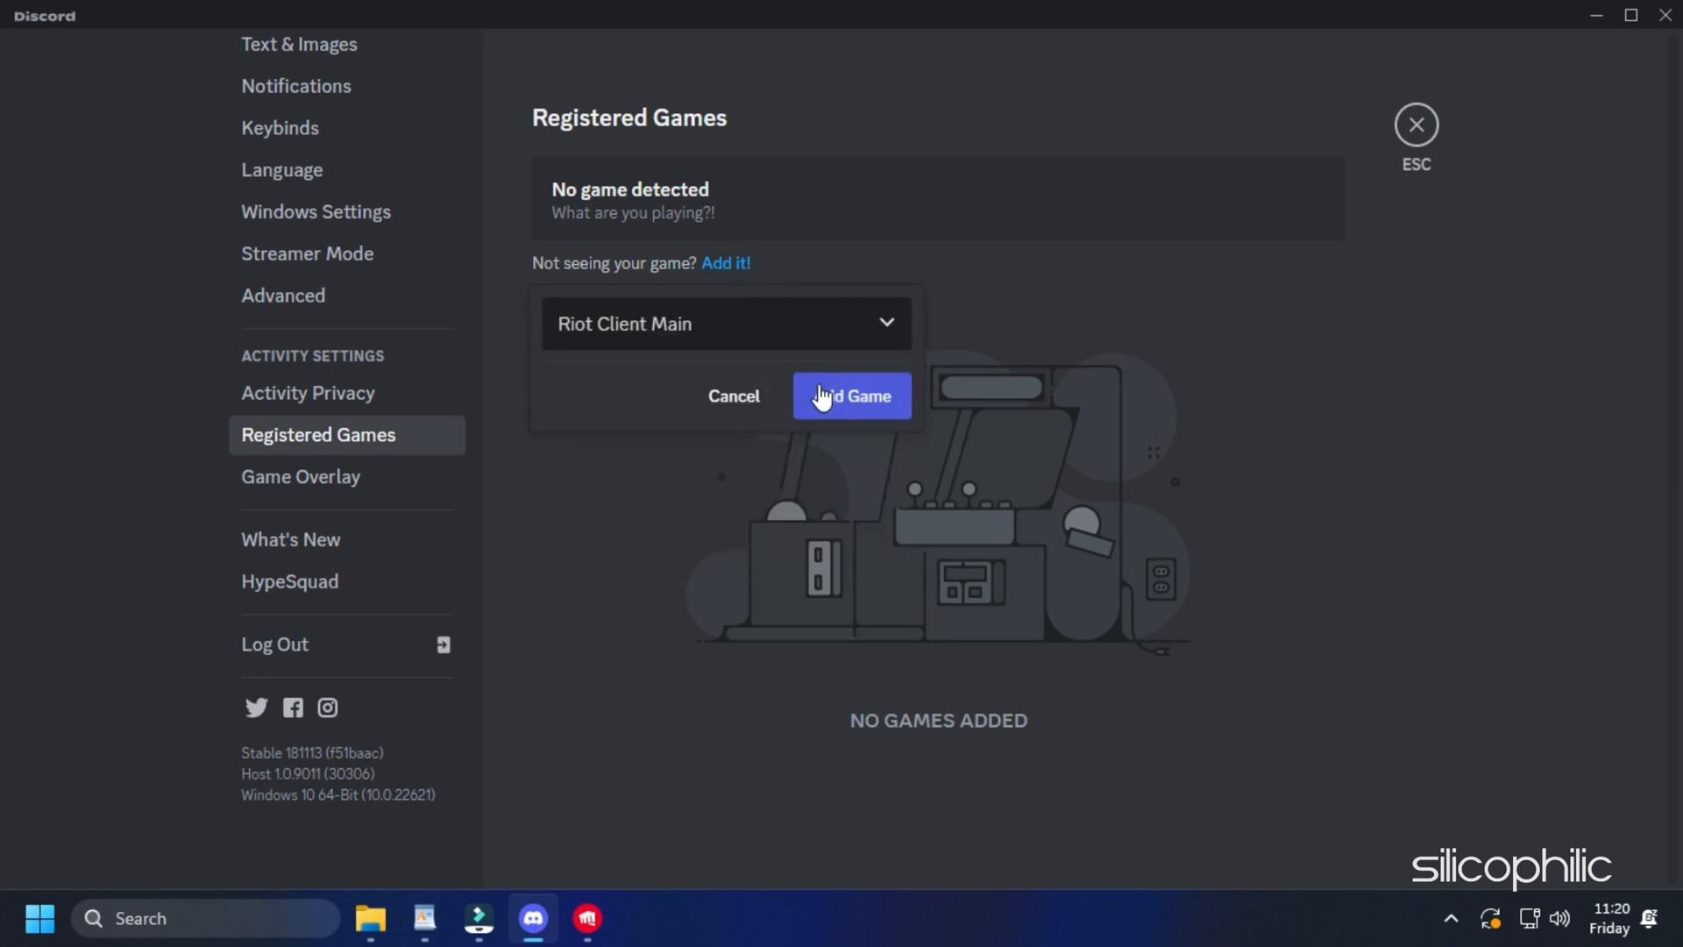
click(852, 396)
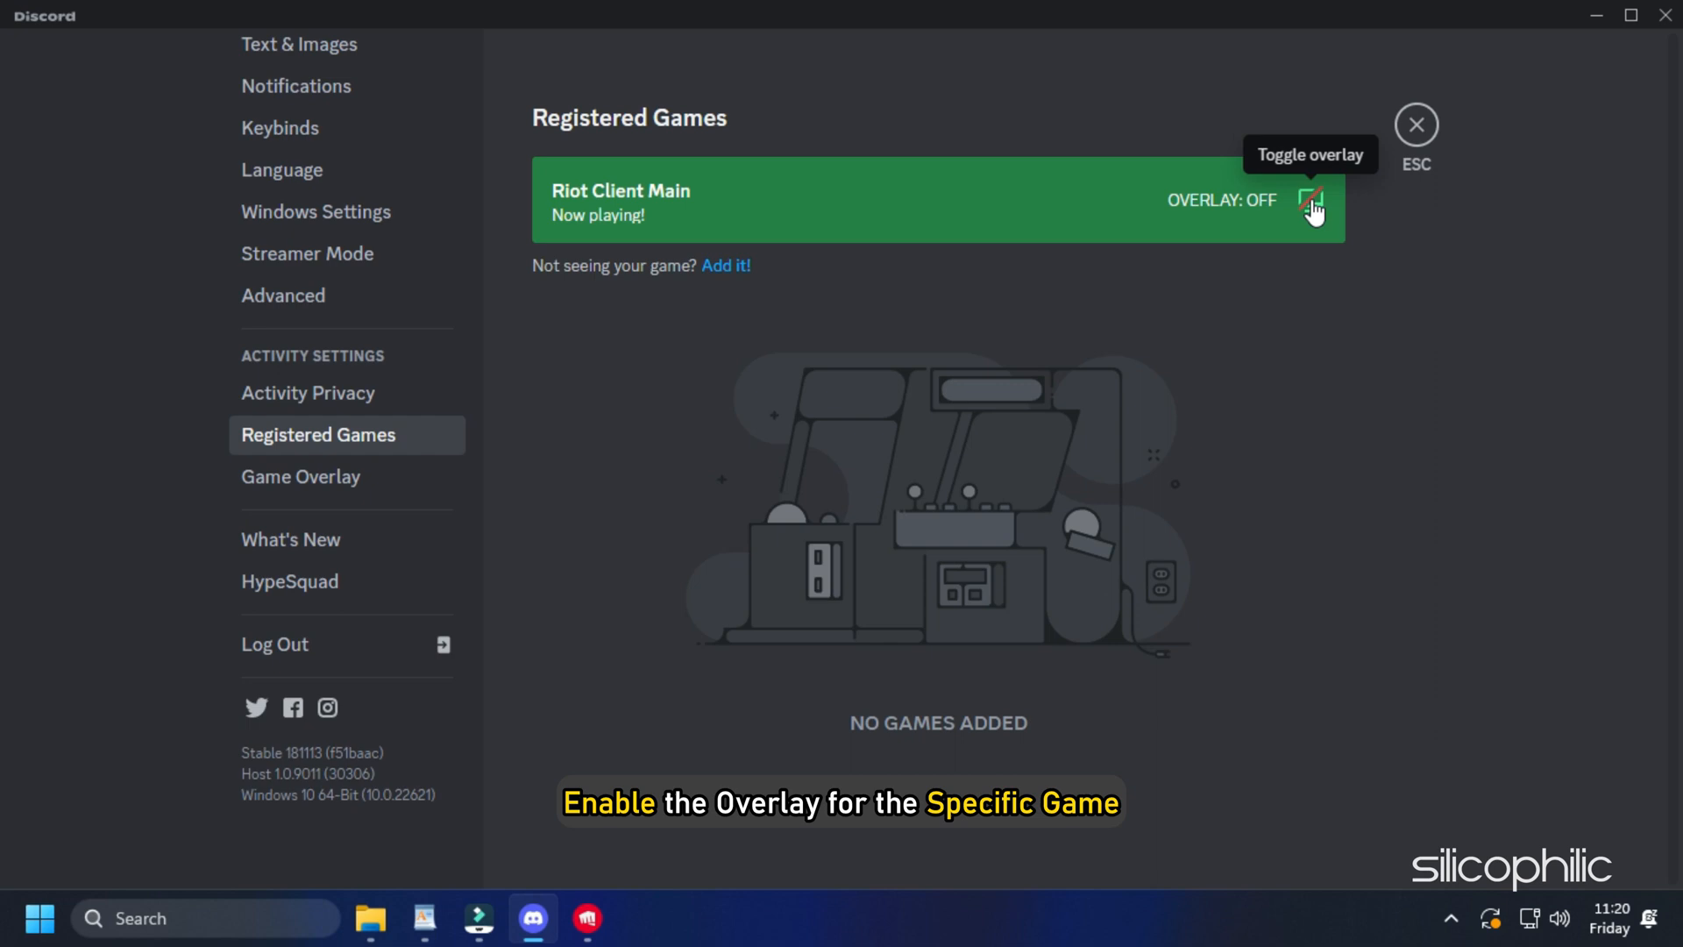
click(1312, 200)
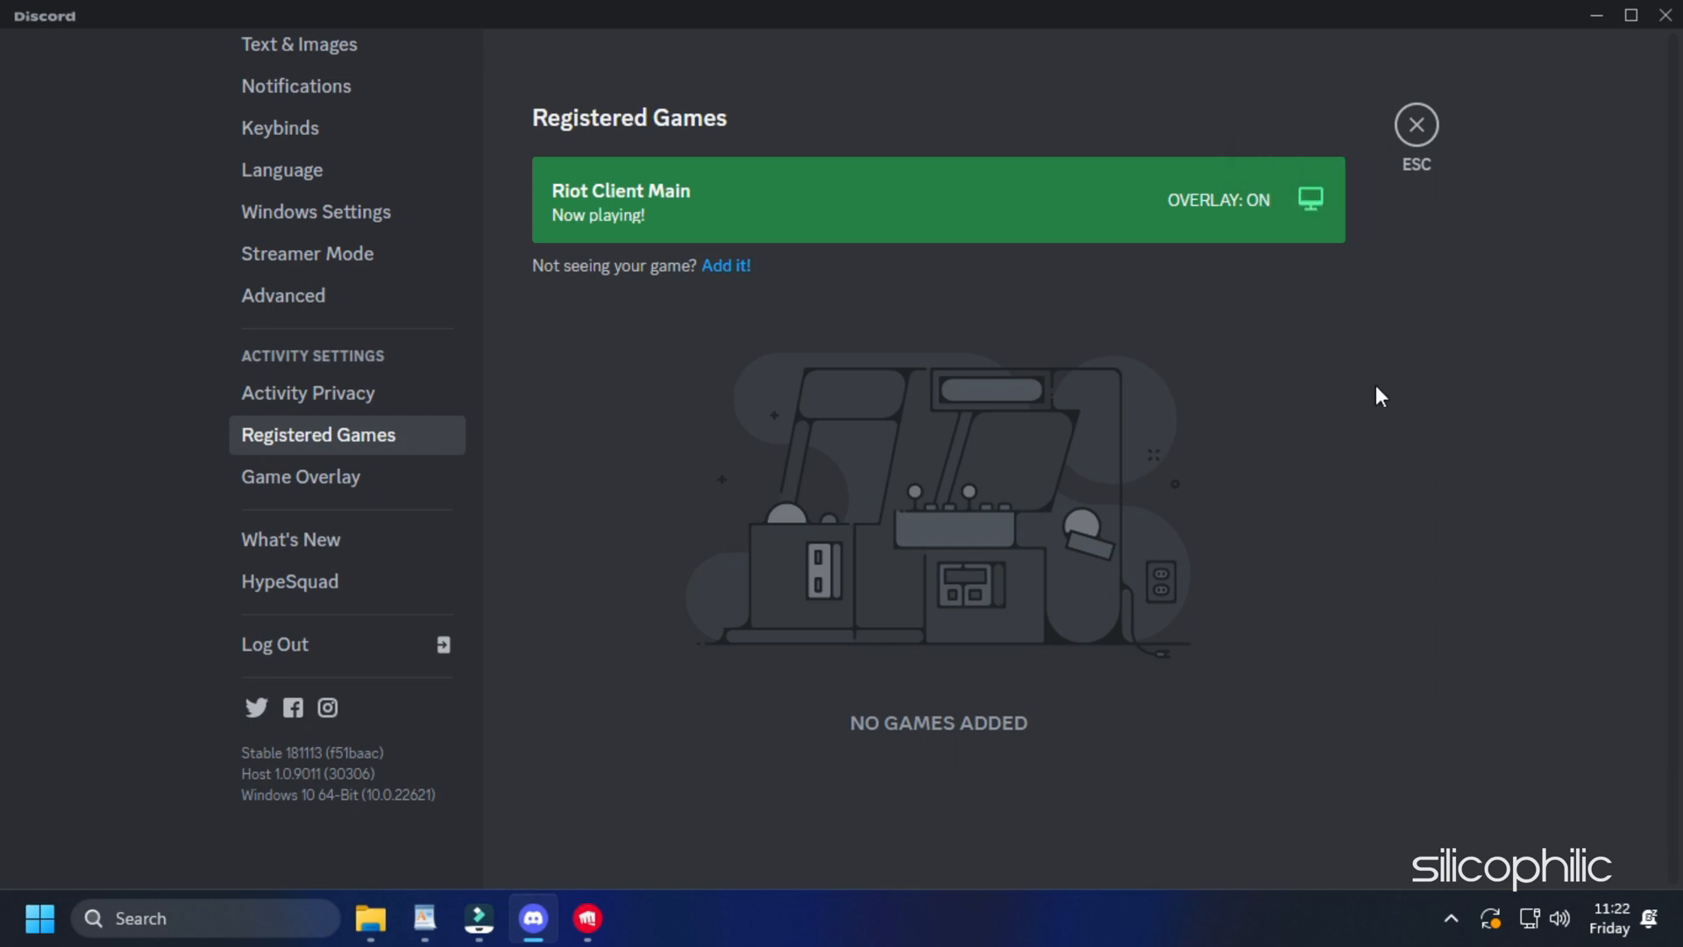
mouse_move(726, 267)
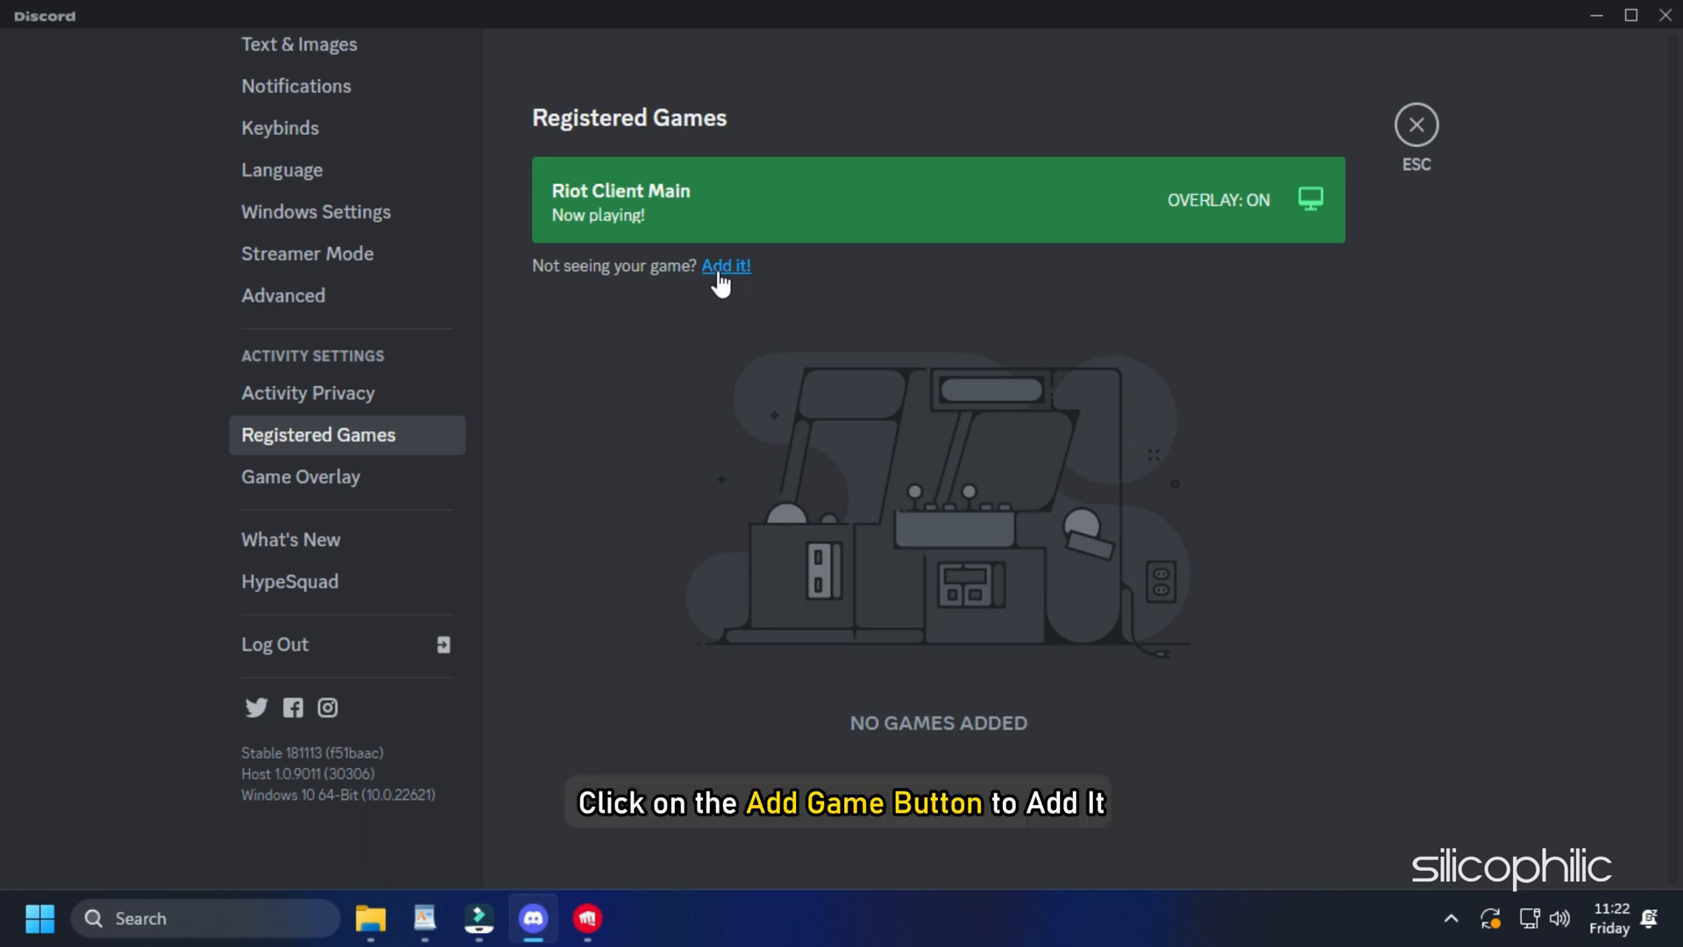
- Add Xbox Game Bar as an undetected game via 'Add it!'
click(726, 266)
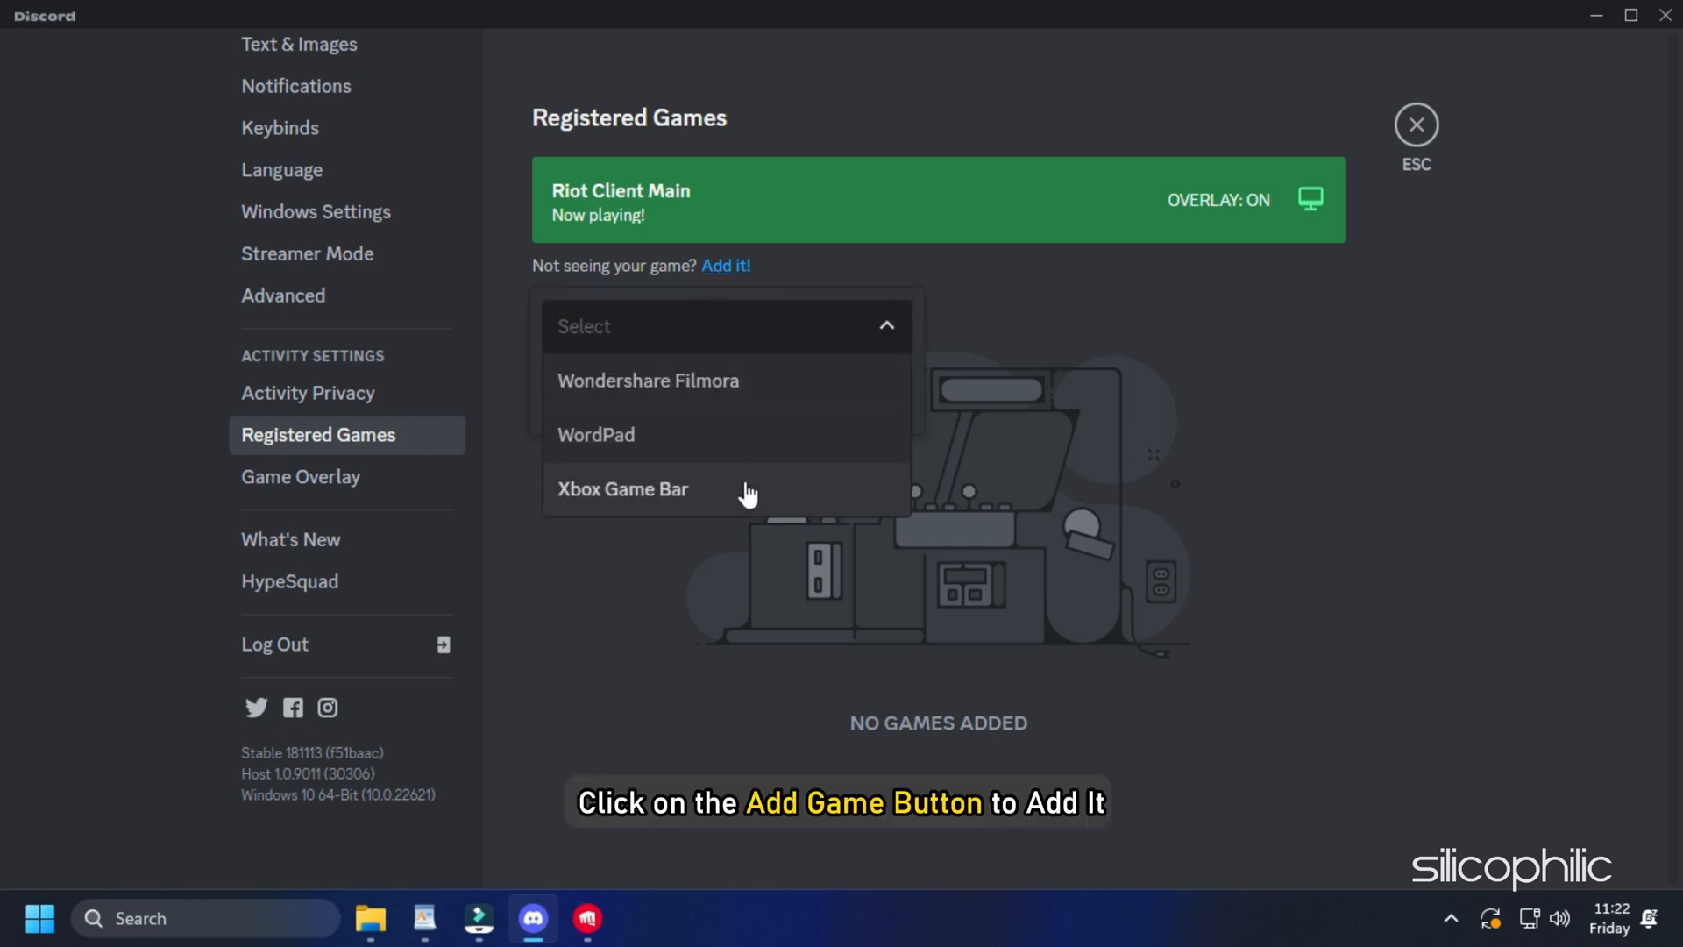
click(622, 489)
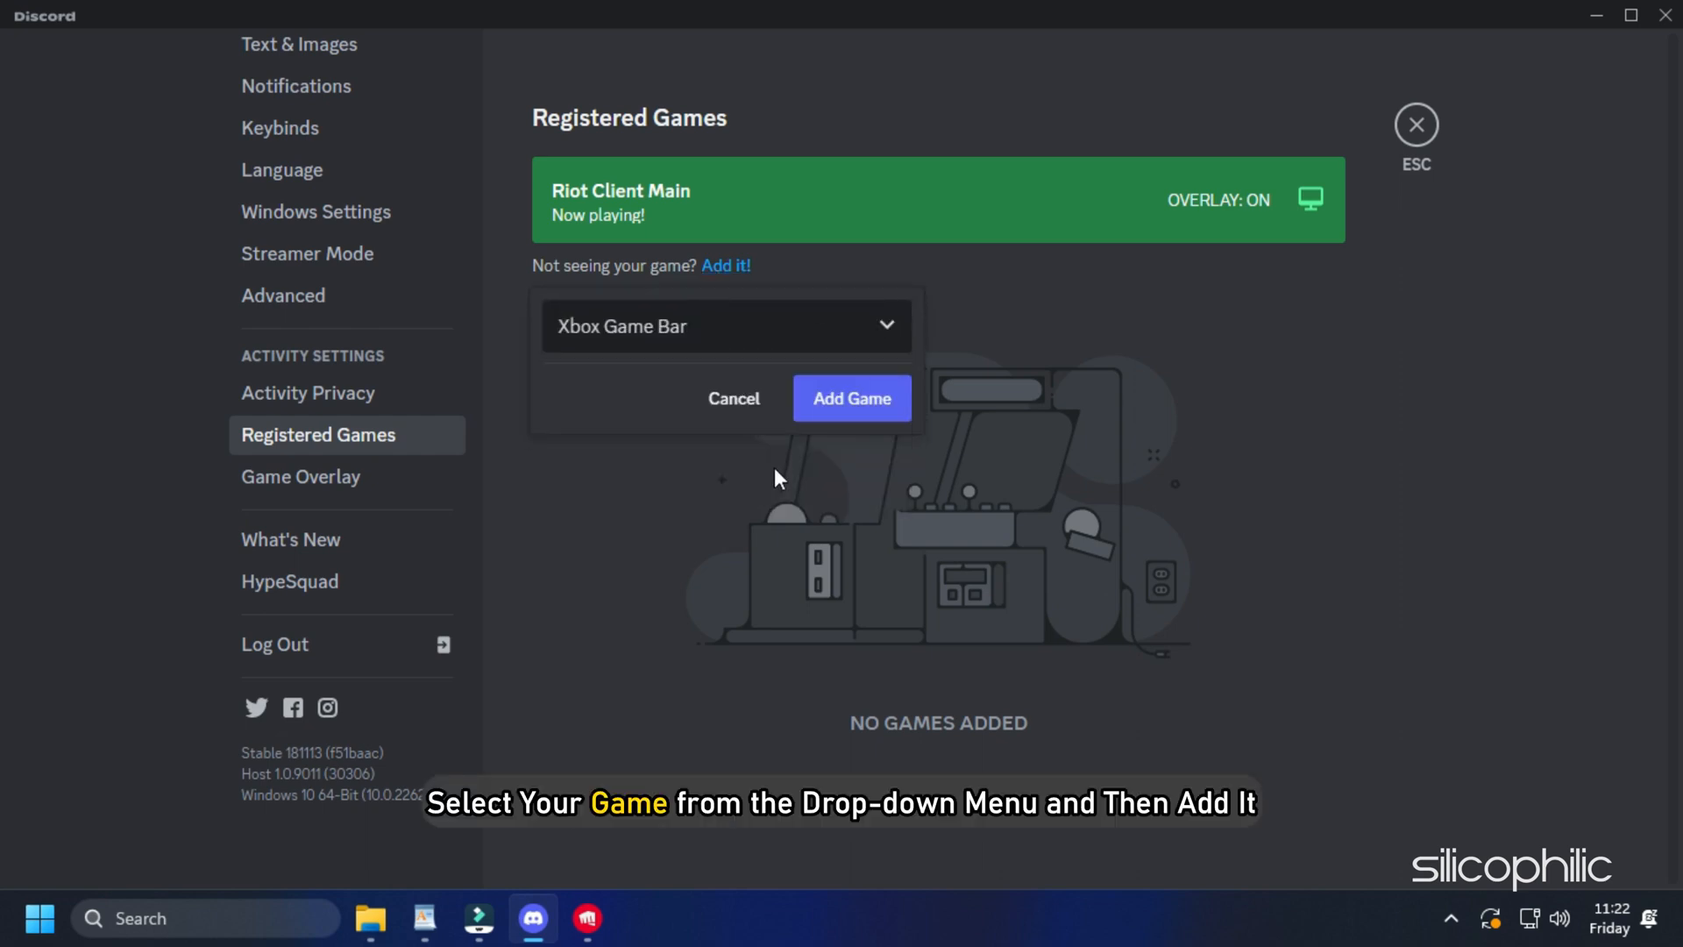
mouse_move(877, 415)
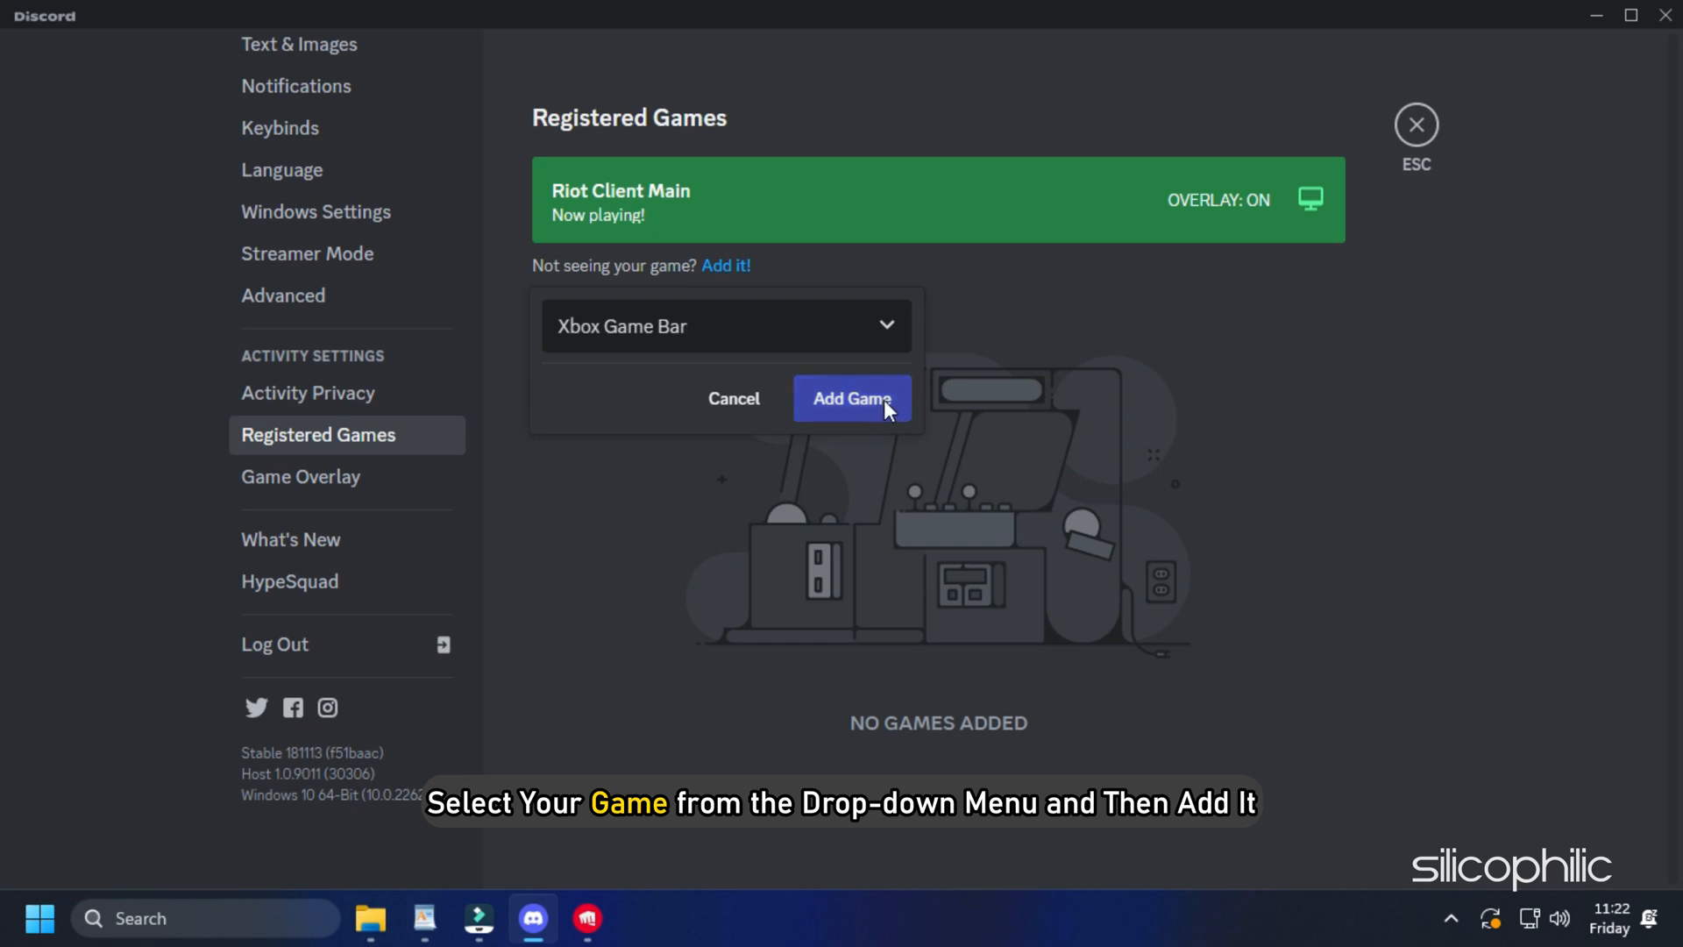
click(852, 398)
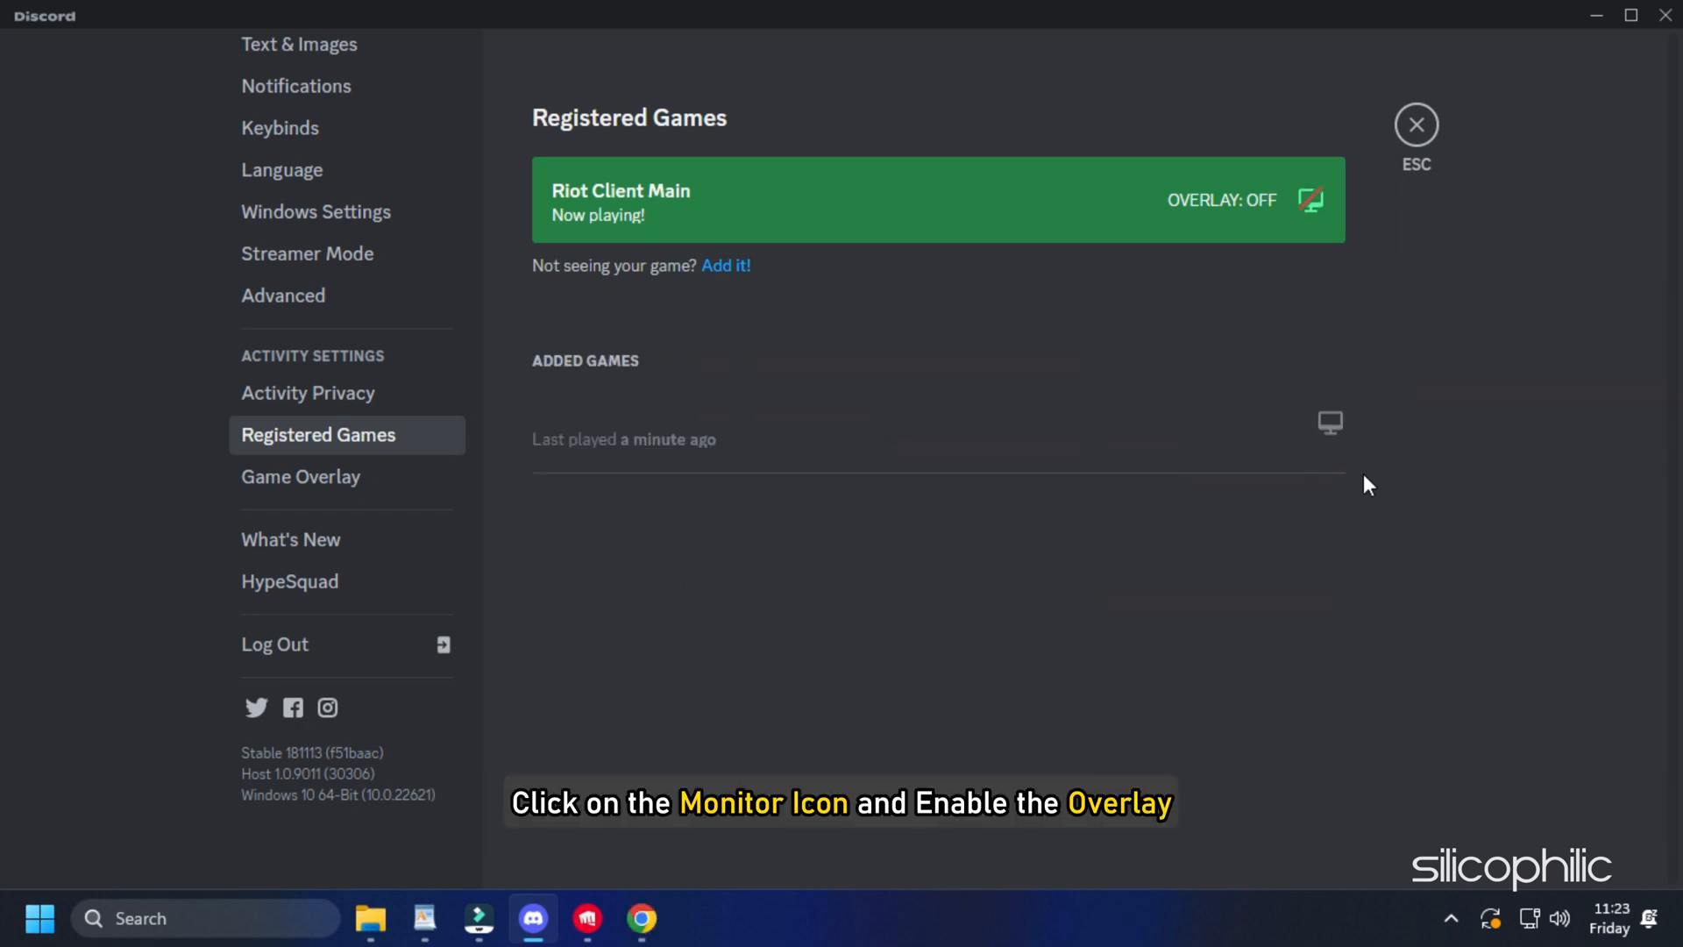
mouse_move(1436, 217)
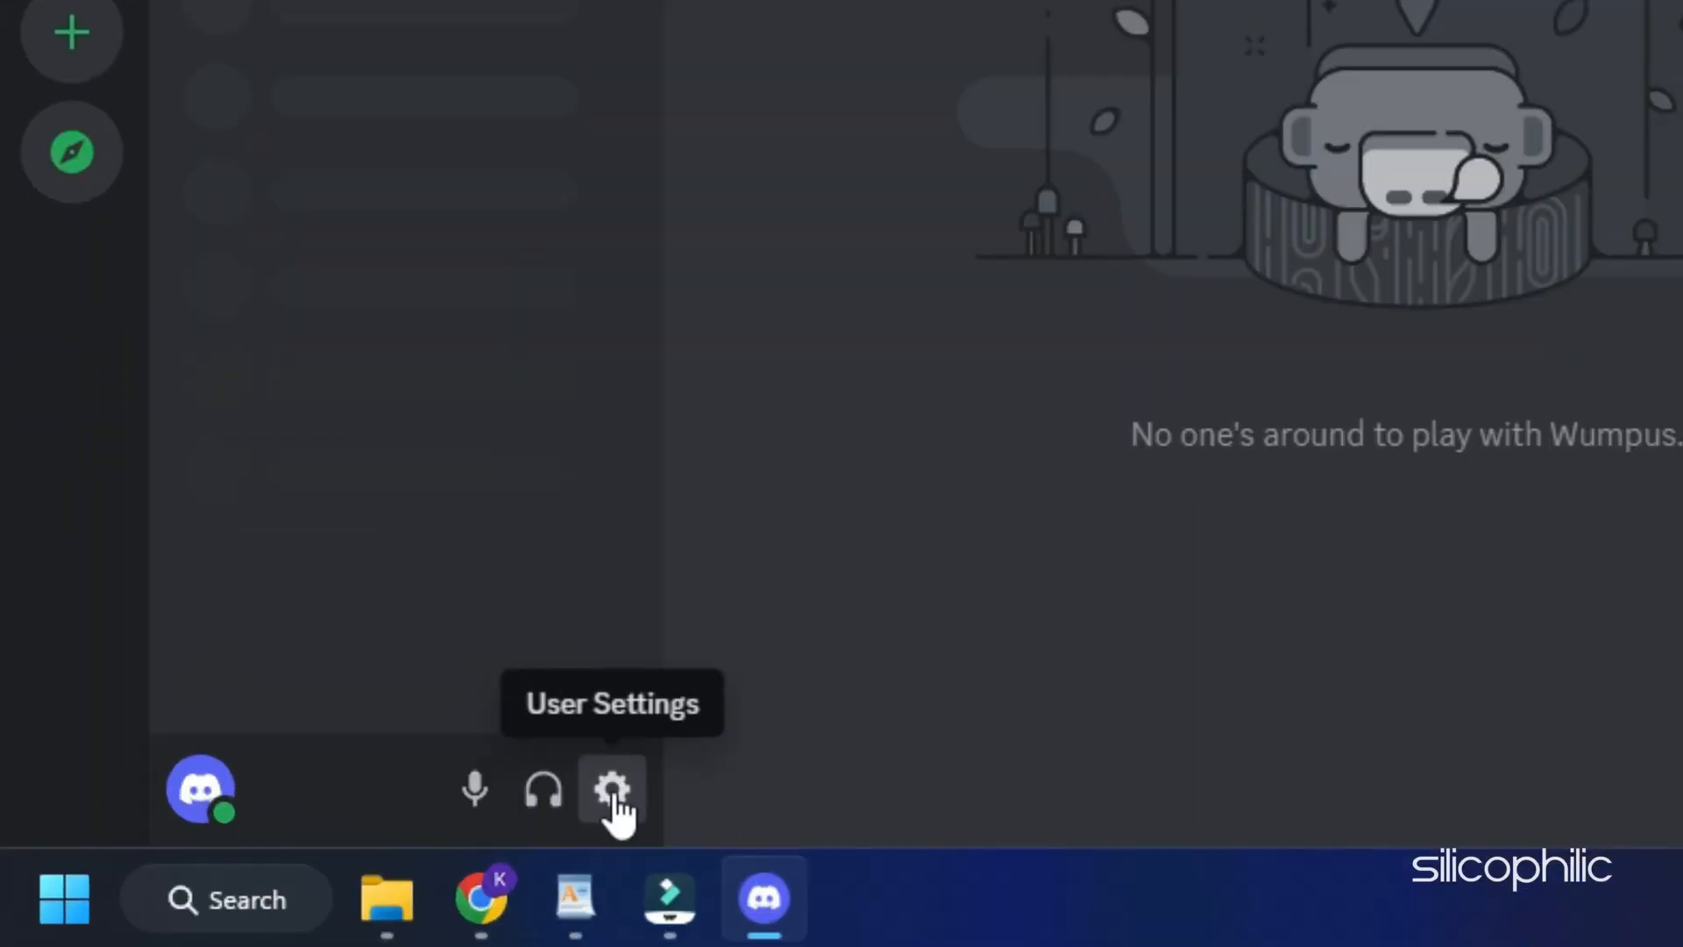
- Switch Hardware Acceleration on in the Voice & Video settings
click(611, 791)
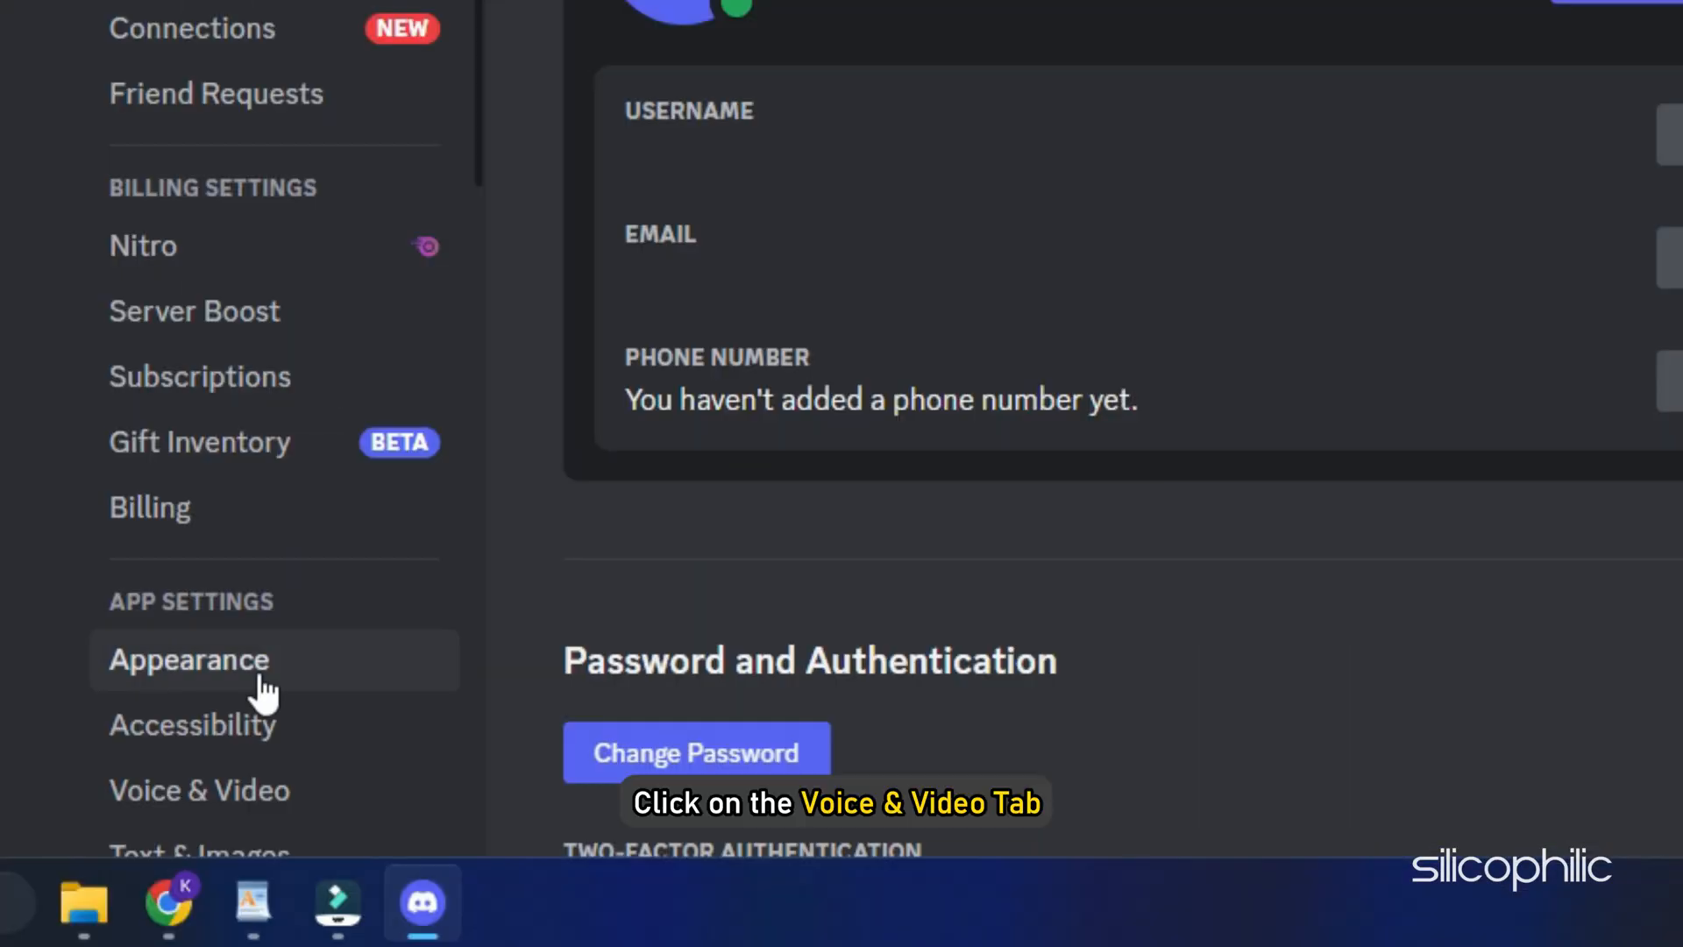
click(200, 791)
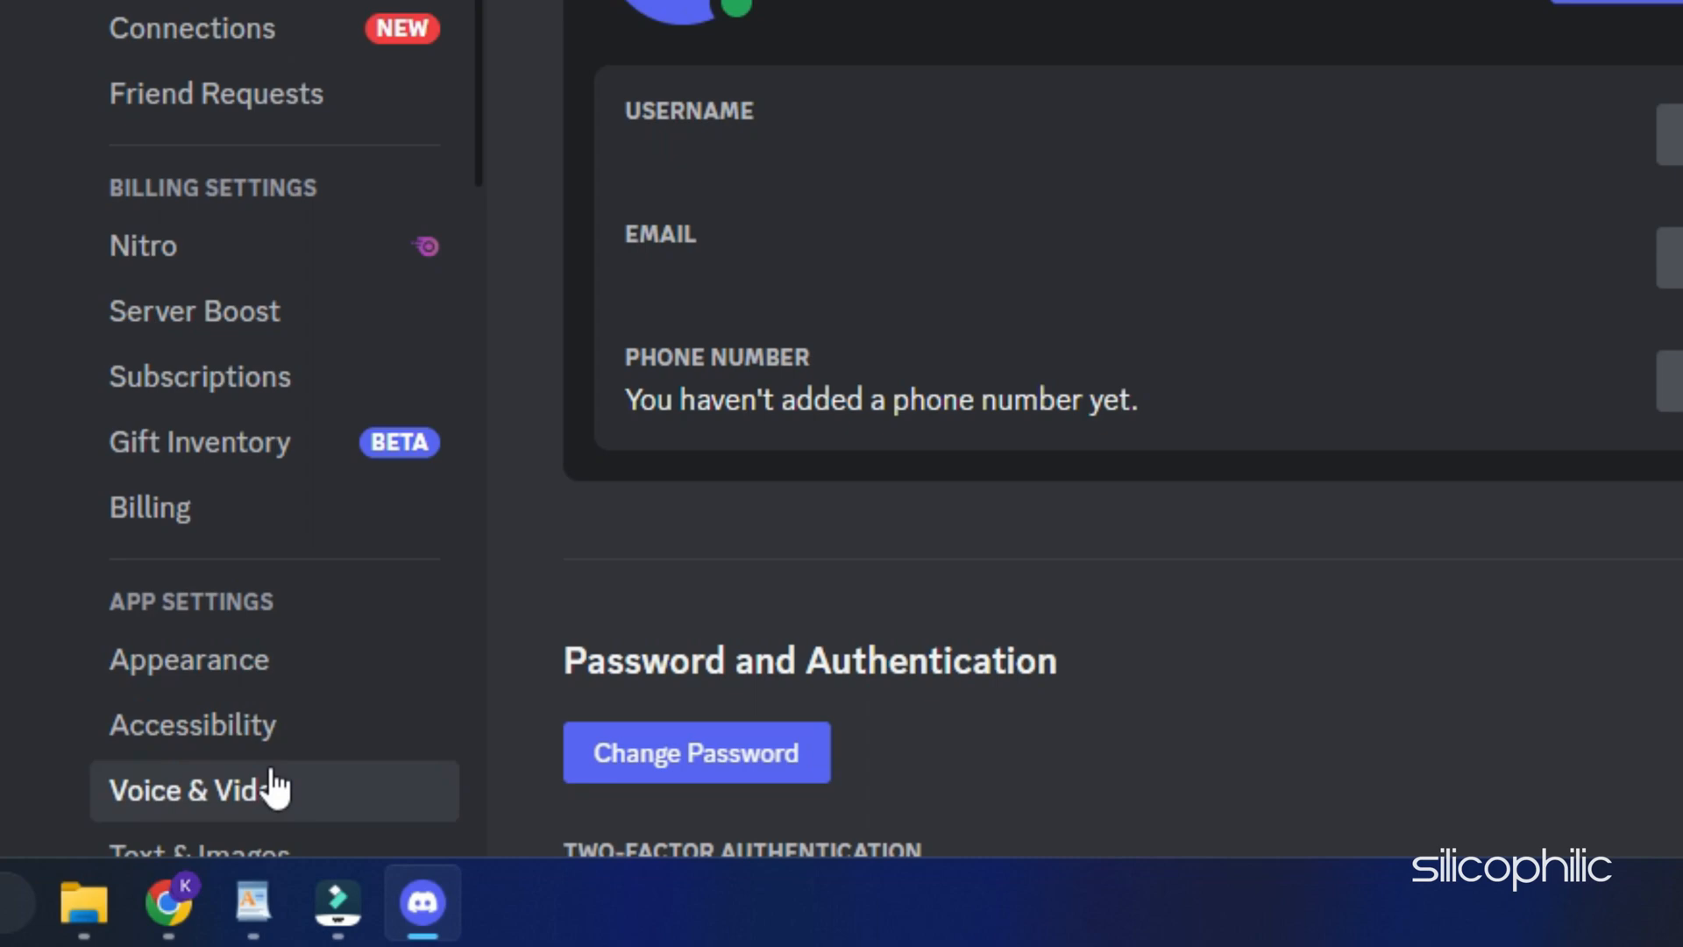
click(193, 789)
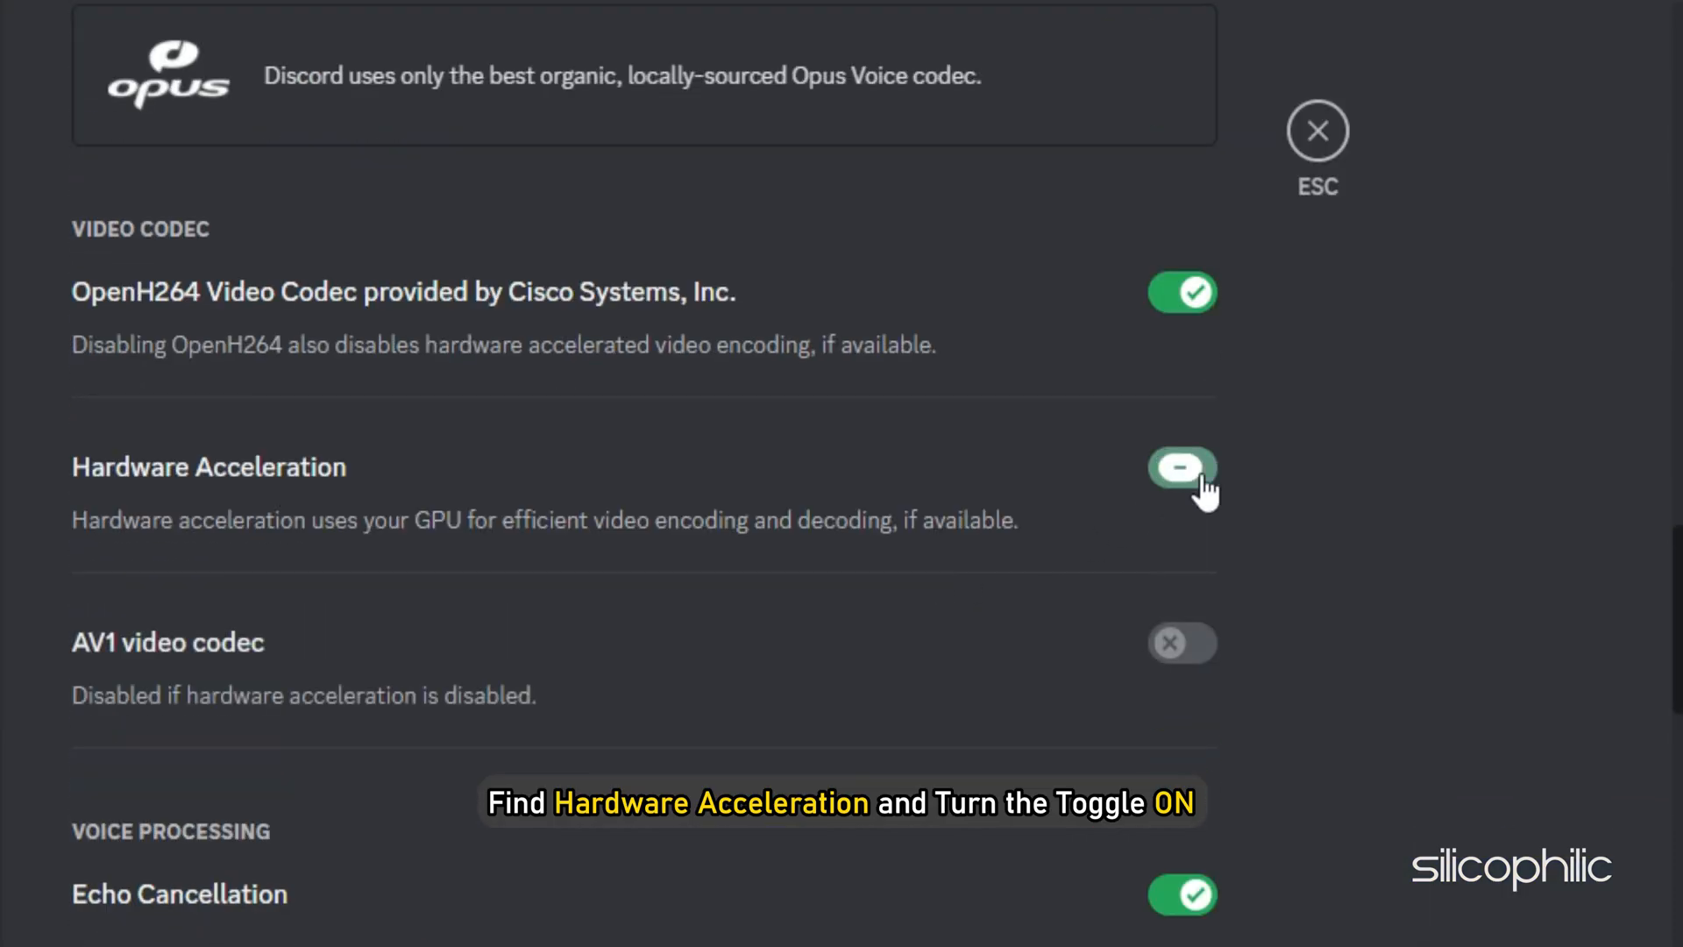
click(1182, 467)
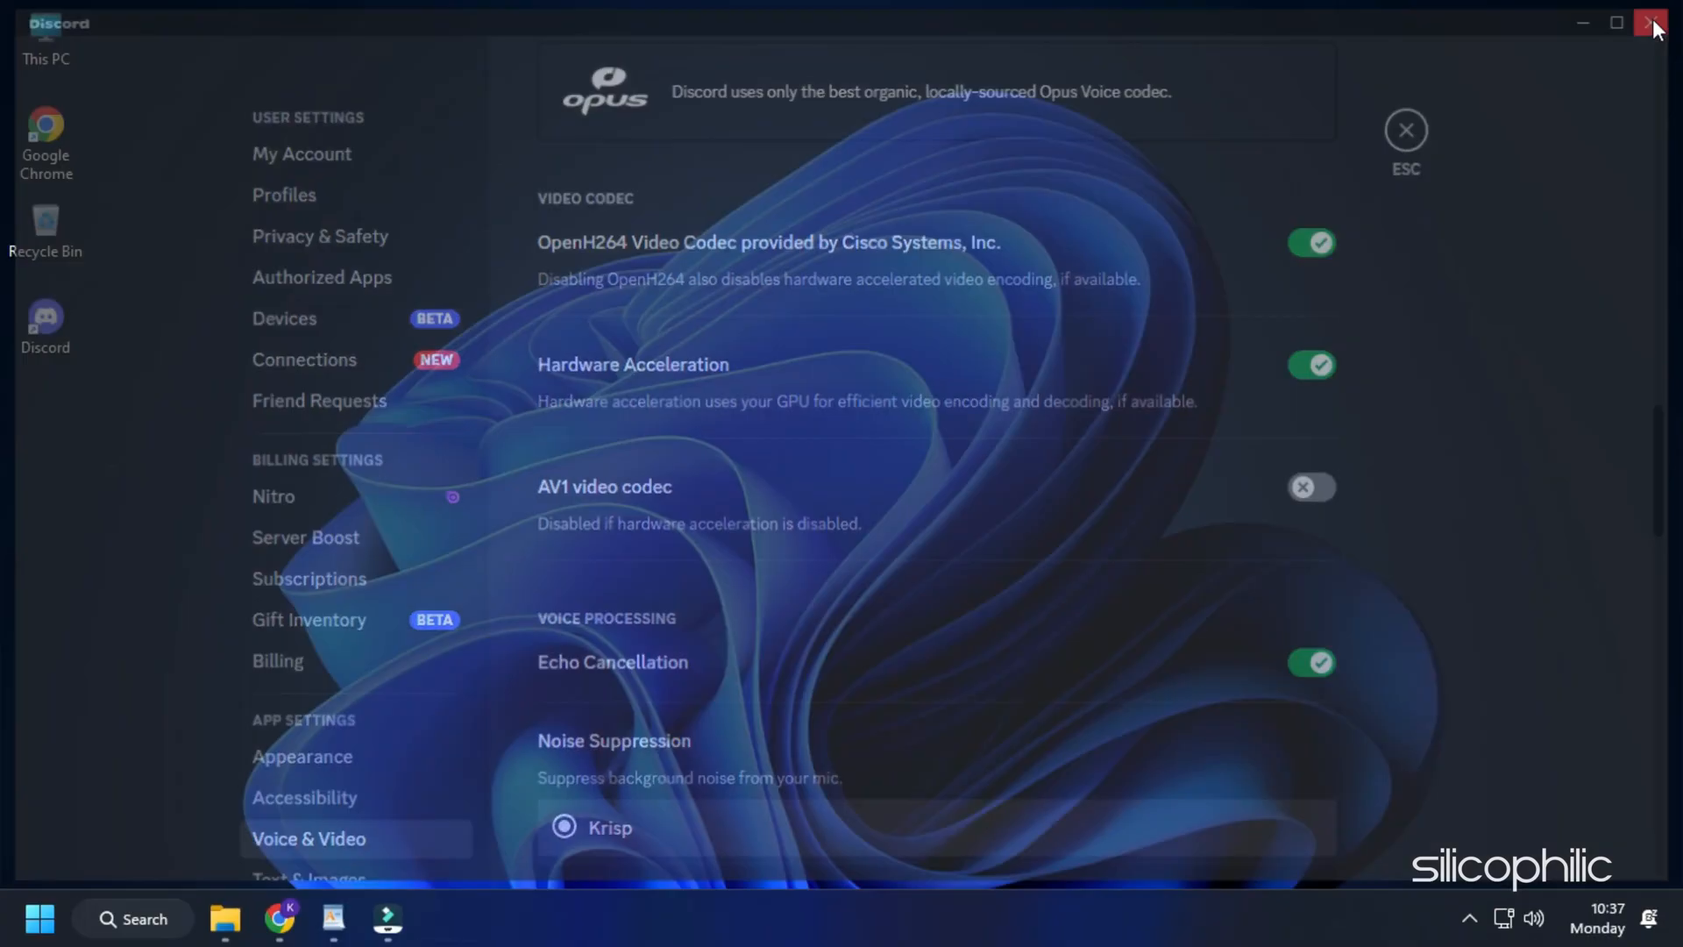
- Close the Discord window, leaving the Windows desktop
click(1646, 24)
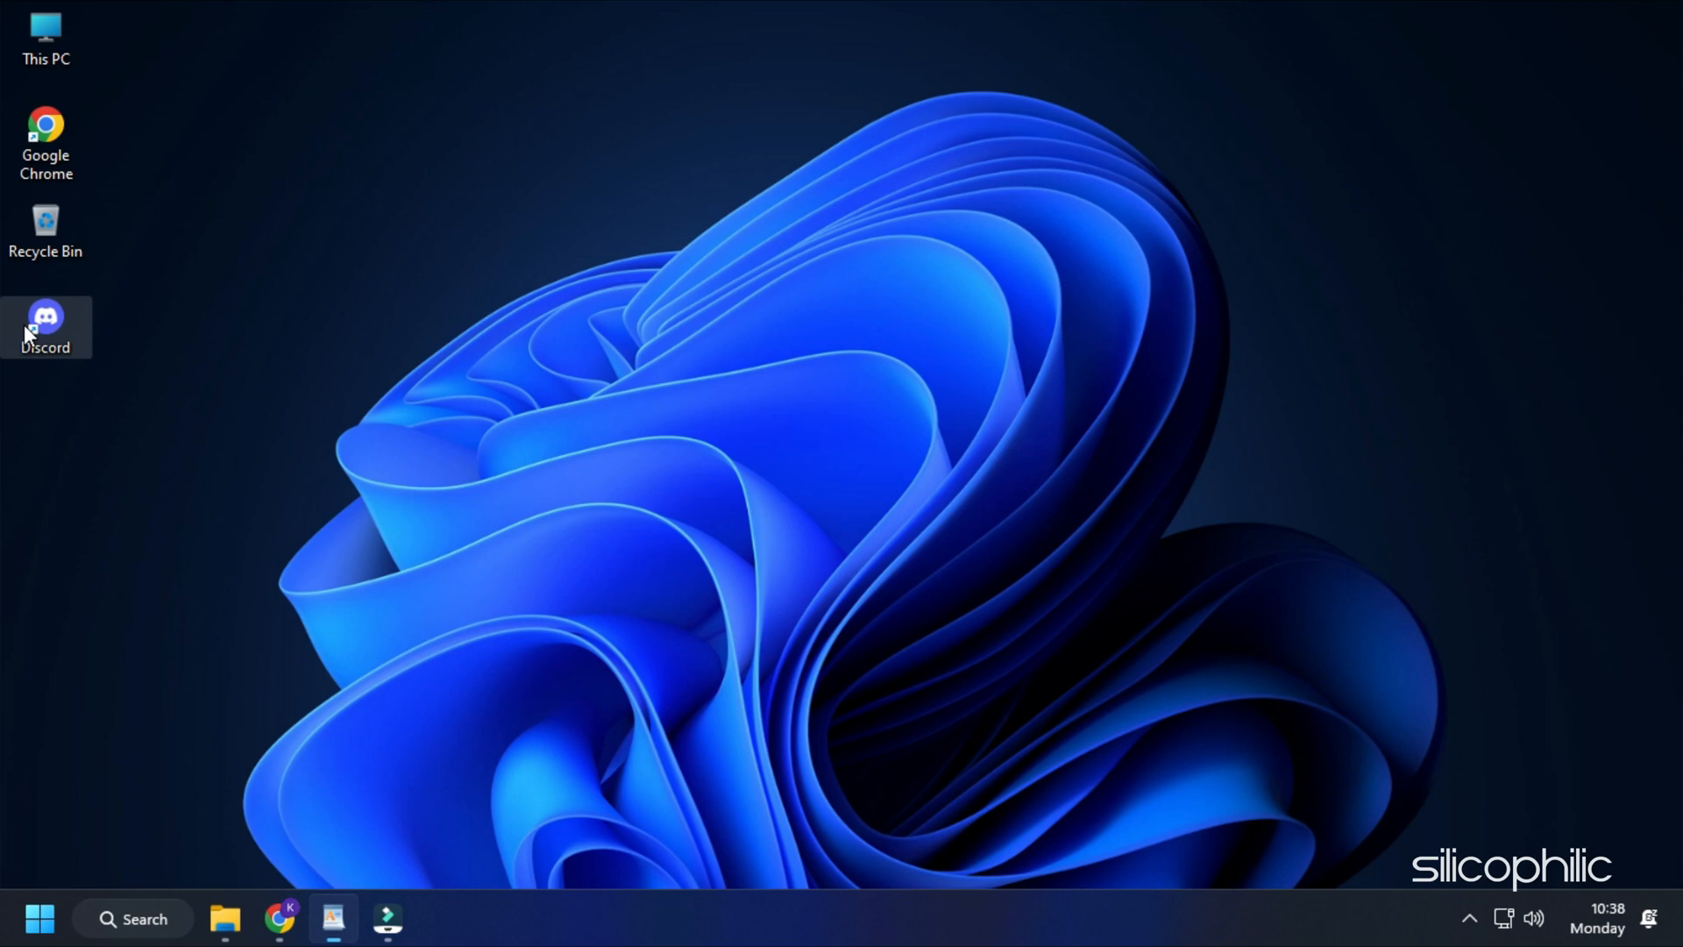
- Run Discord as administrator from its desktop shortcut and approve the UAC prompt
right_click(46, 314)
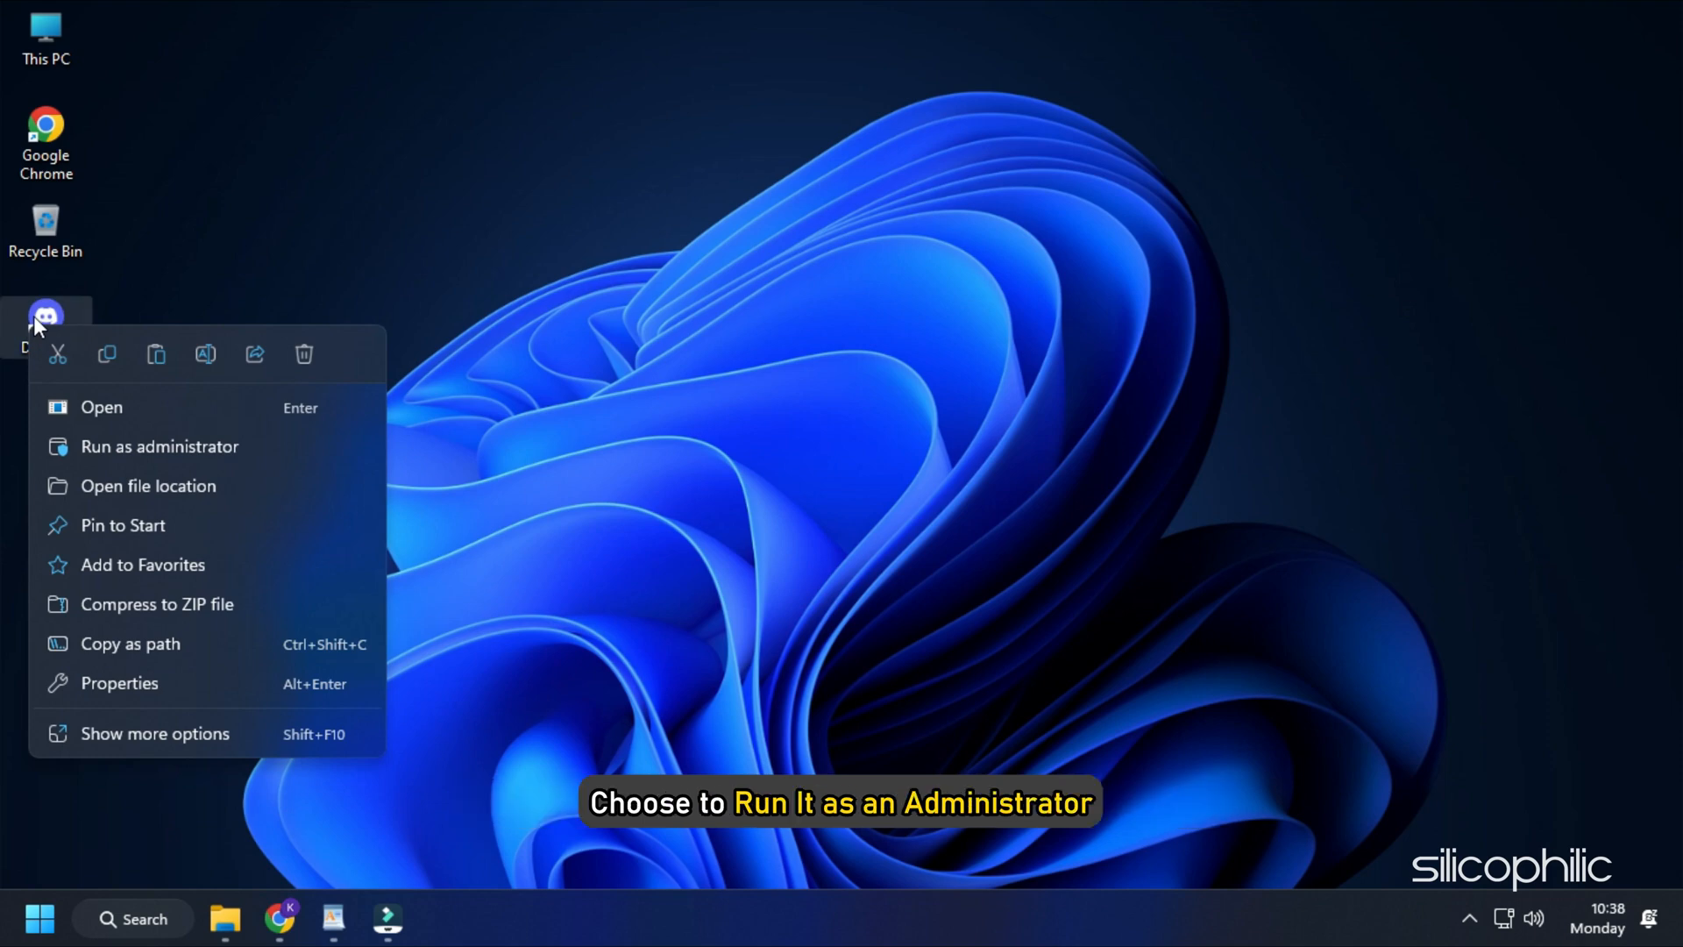
click(161, 447)
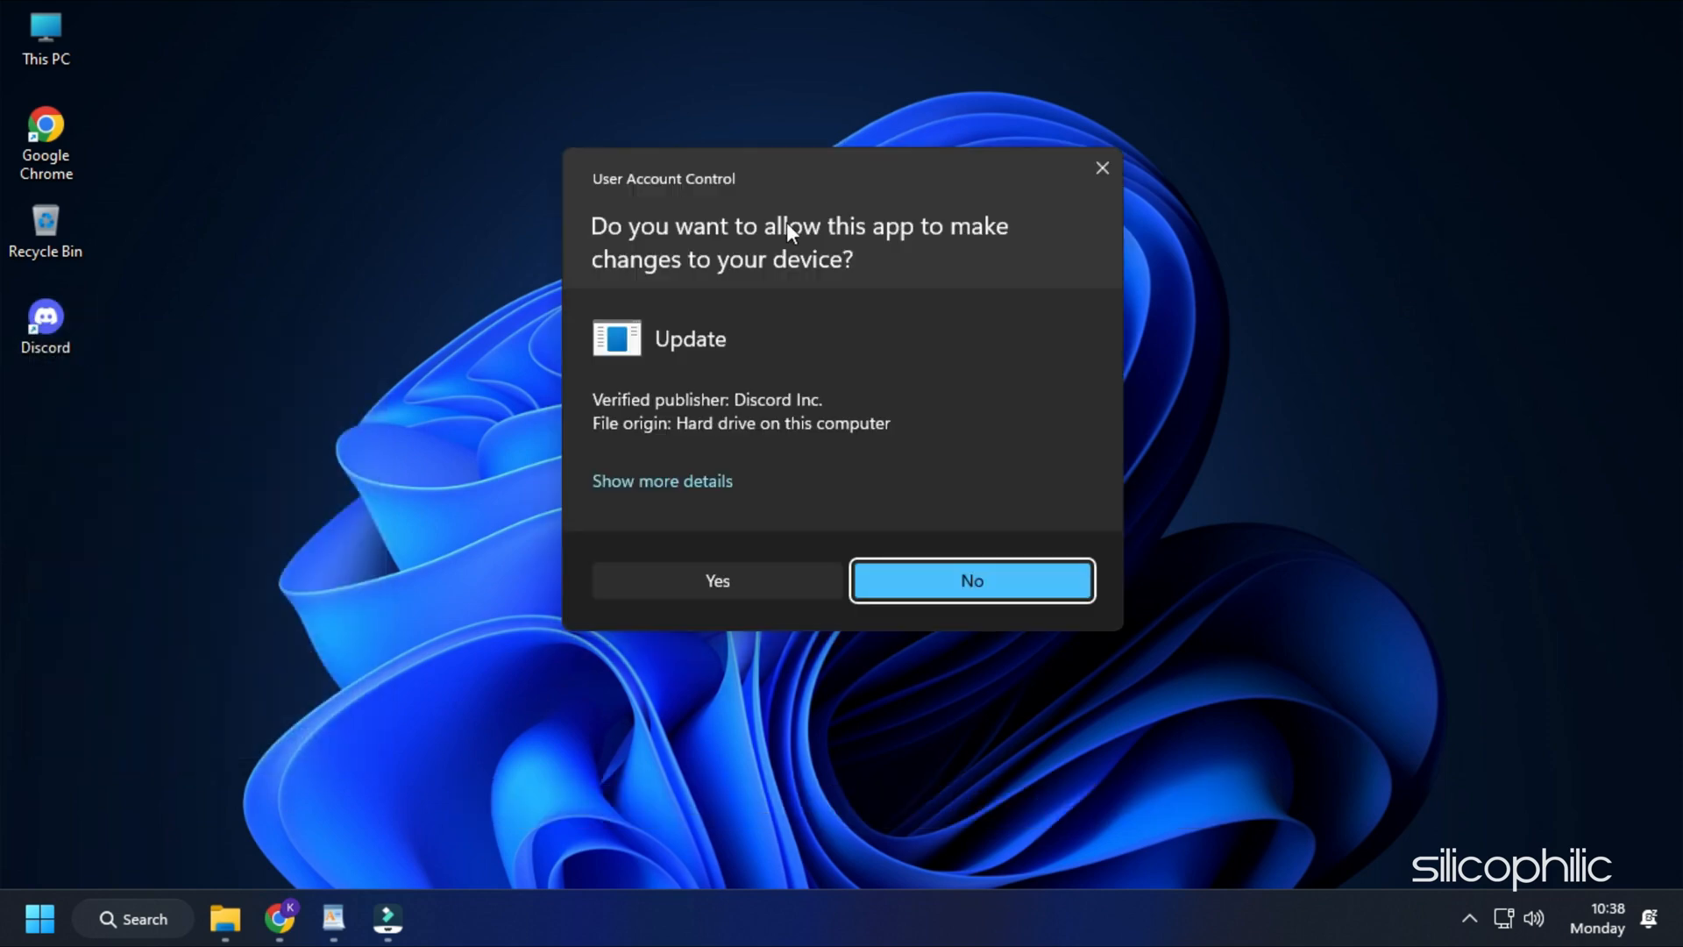
mouse_move(747, 592)
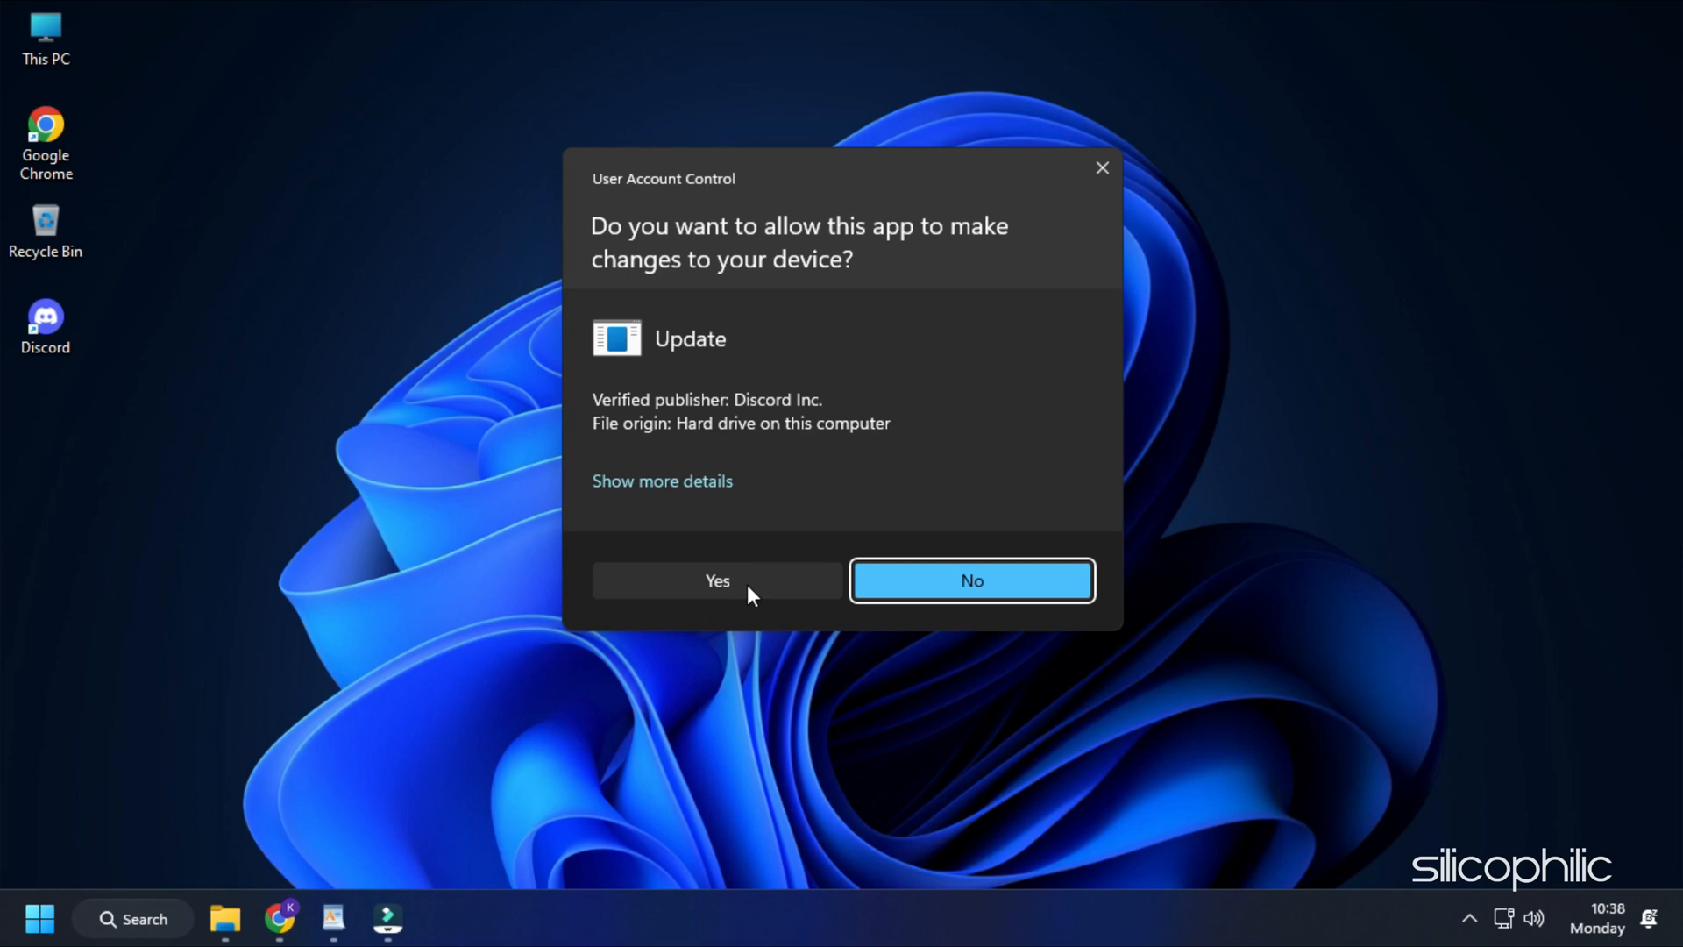
click(717, 581)
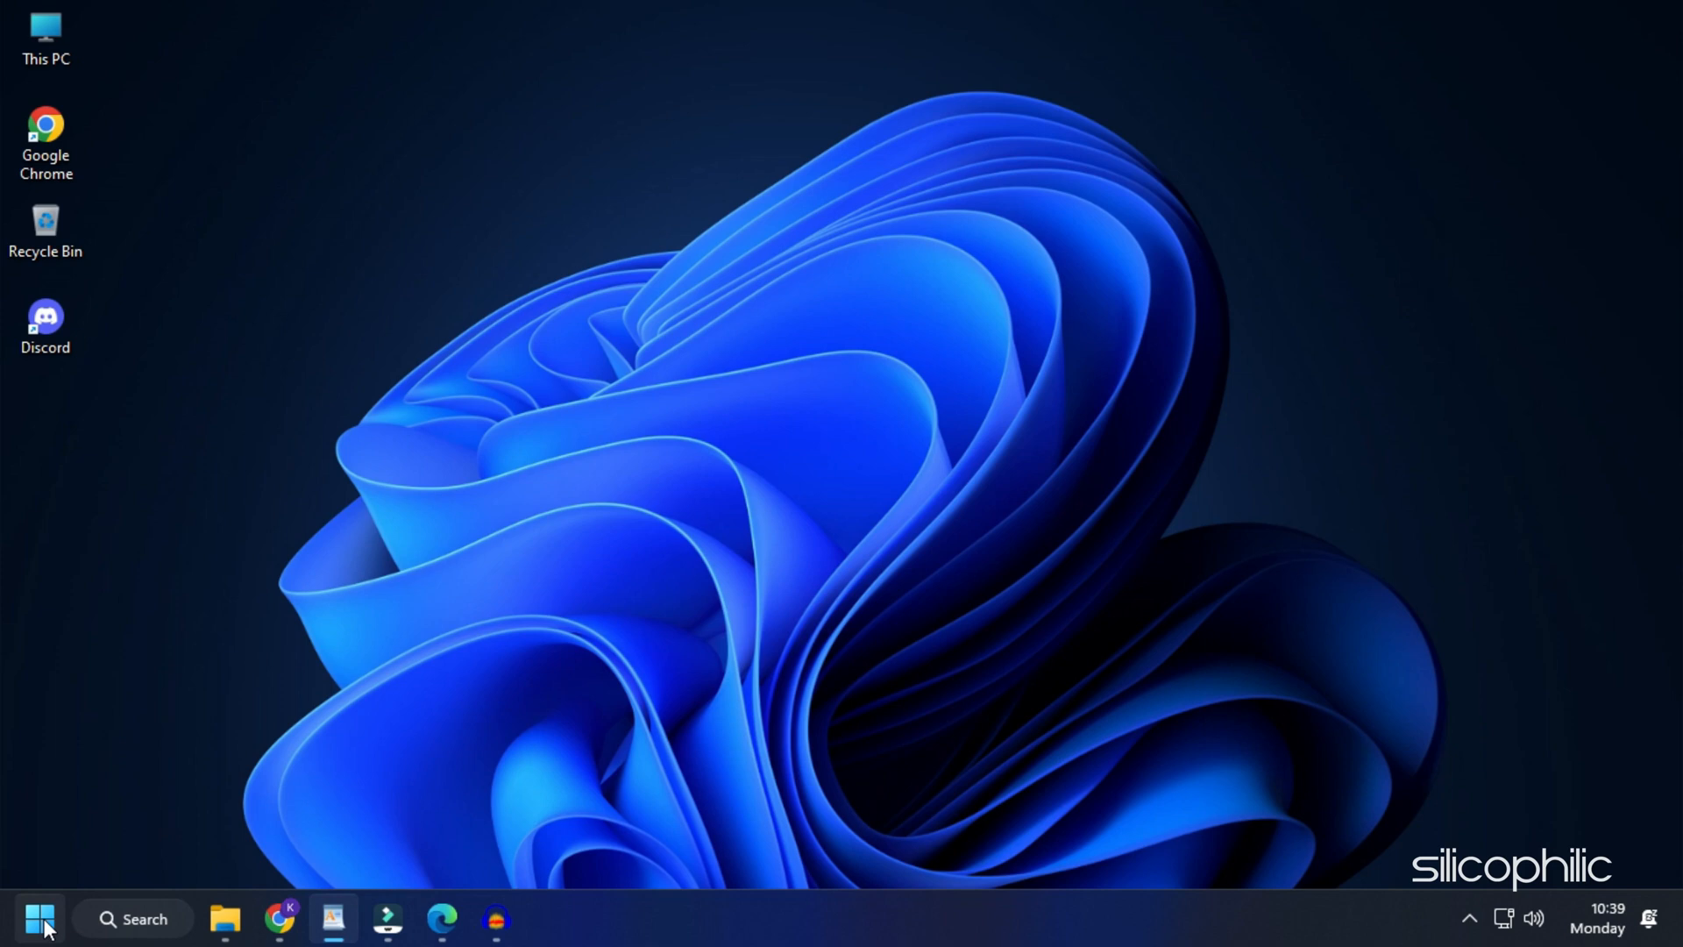
- End the Audacity task in Task Manager, then close Task Manager
right_click(38, 940)
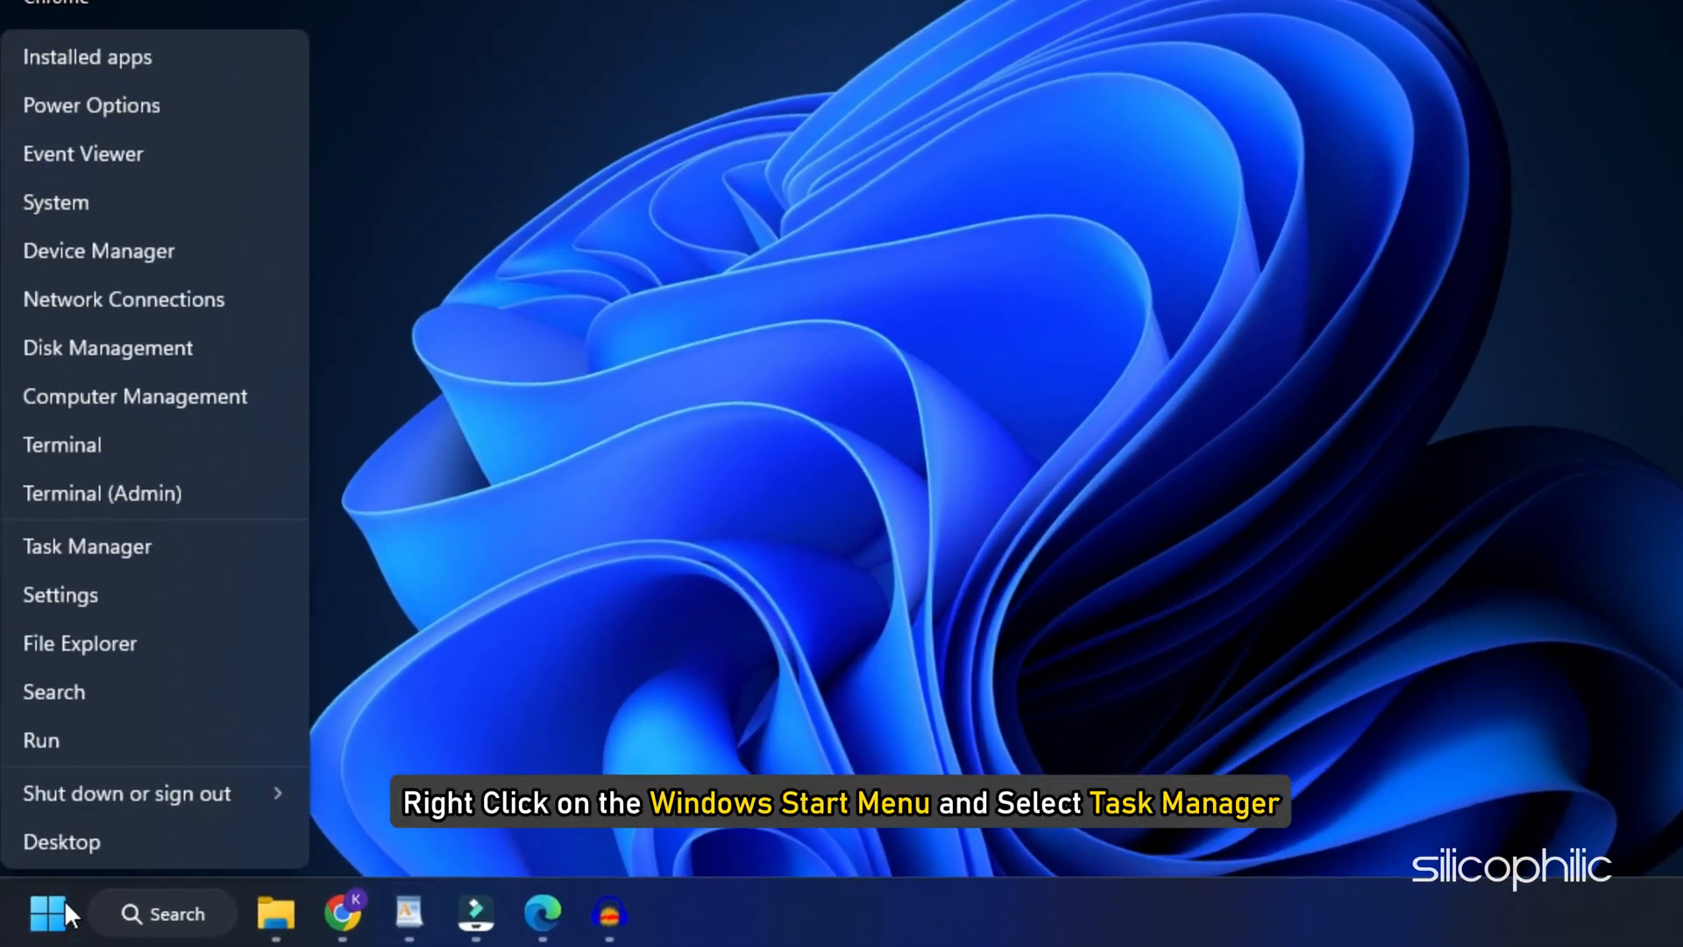
click(88, 547)
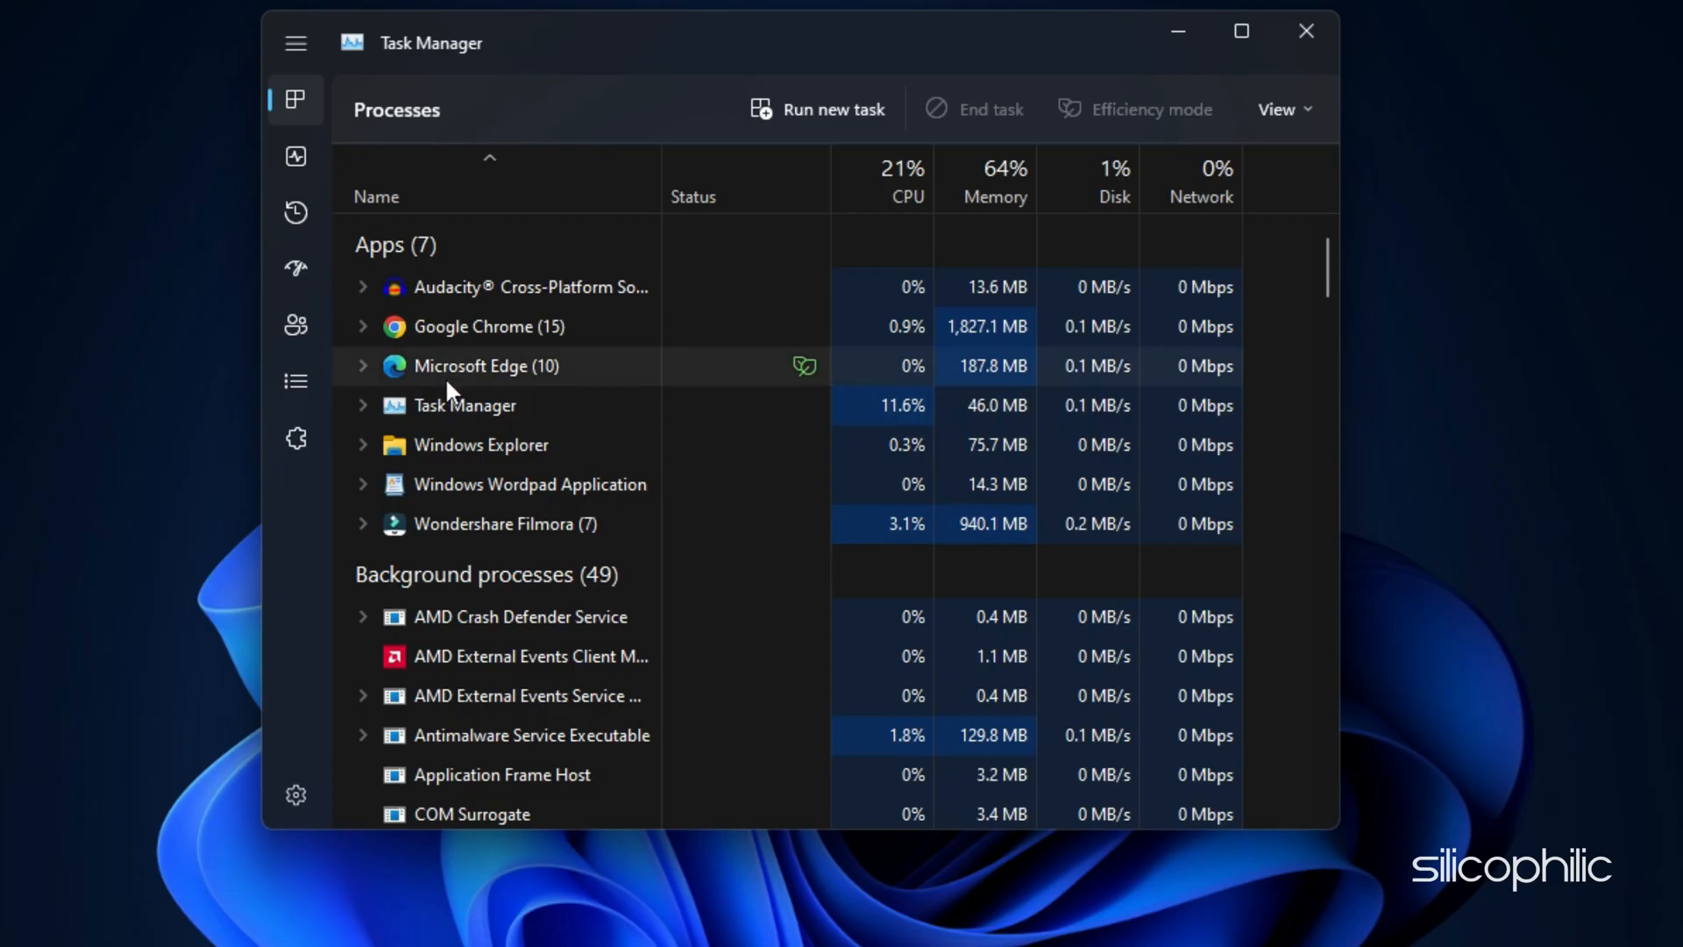
right_click(484, 365)
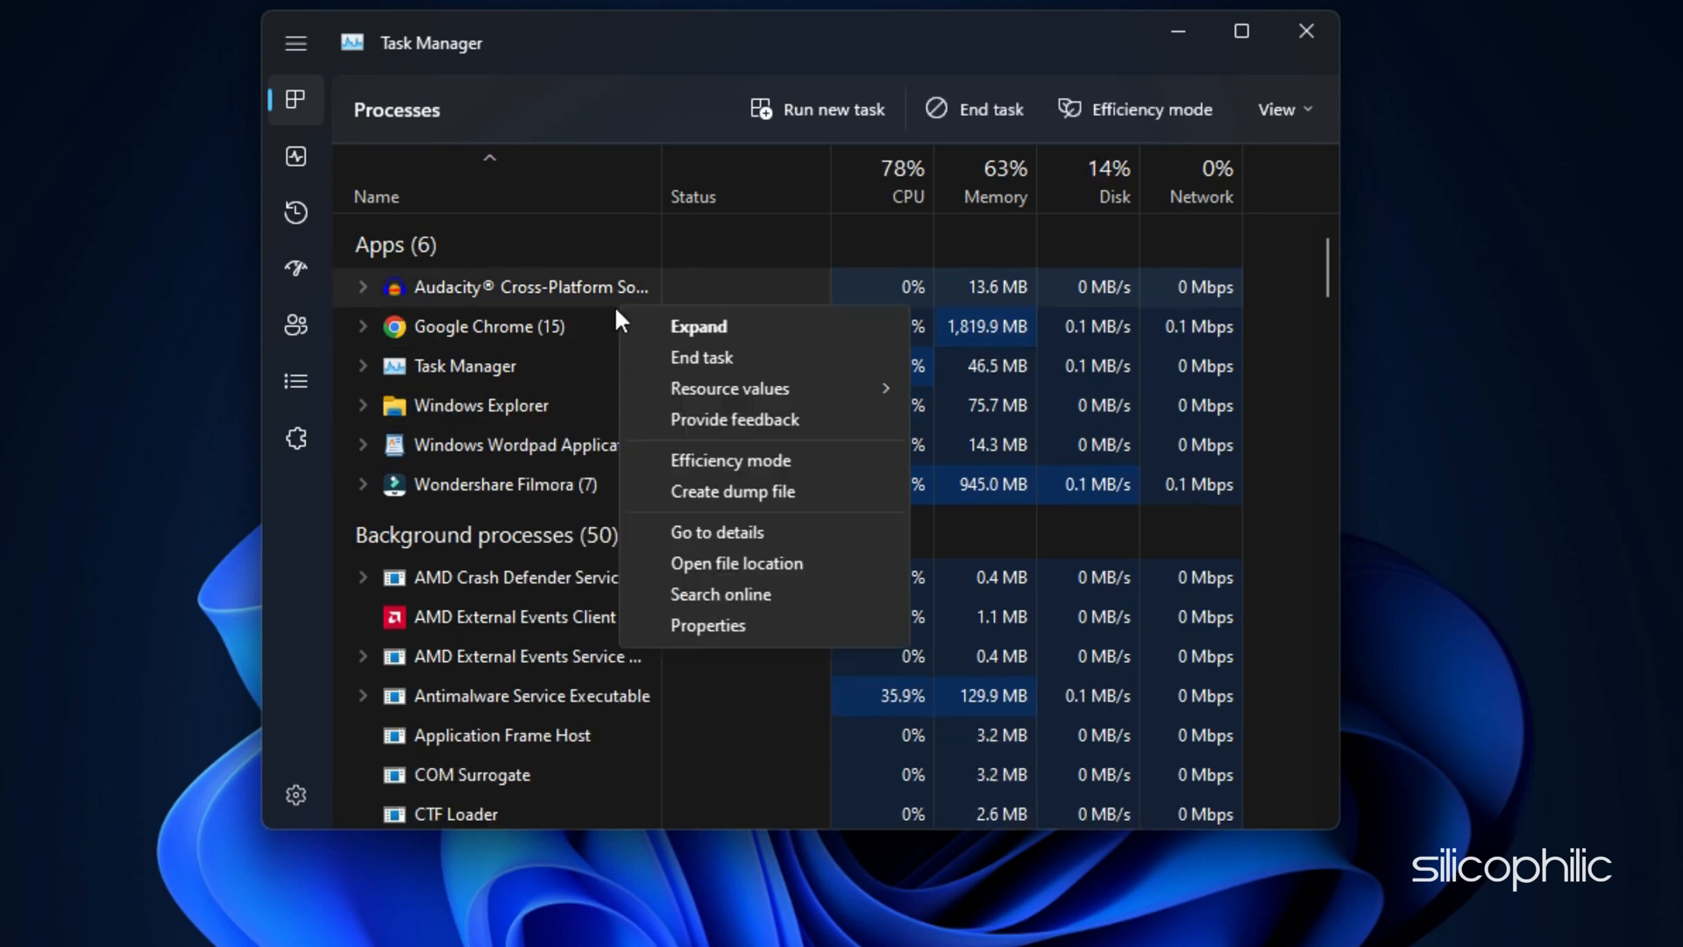
click(702, 358)
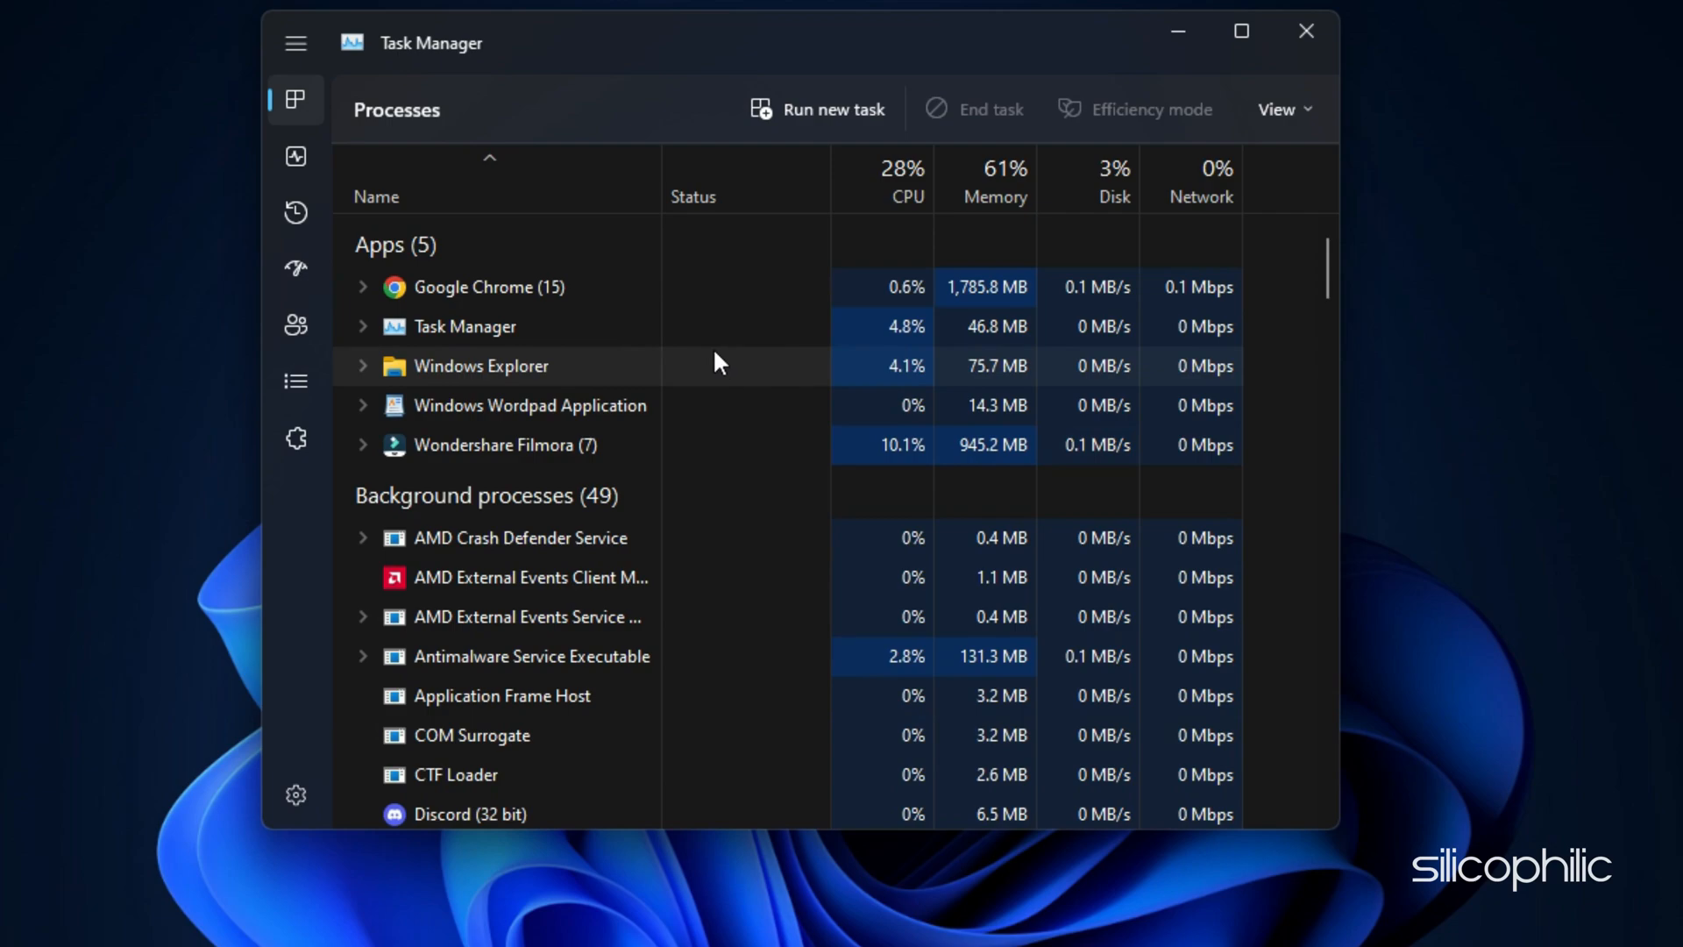
click(1306, 31)
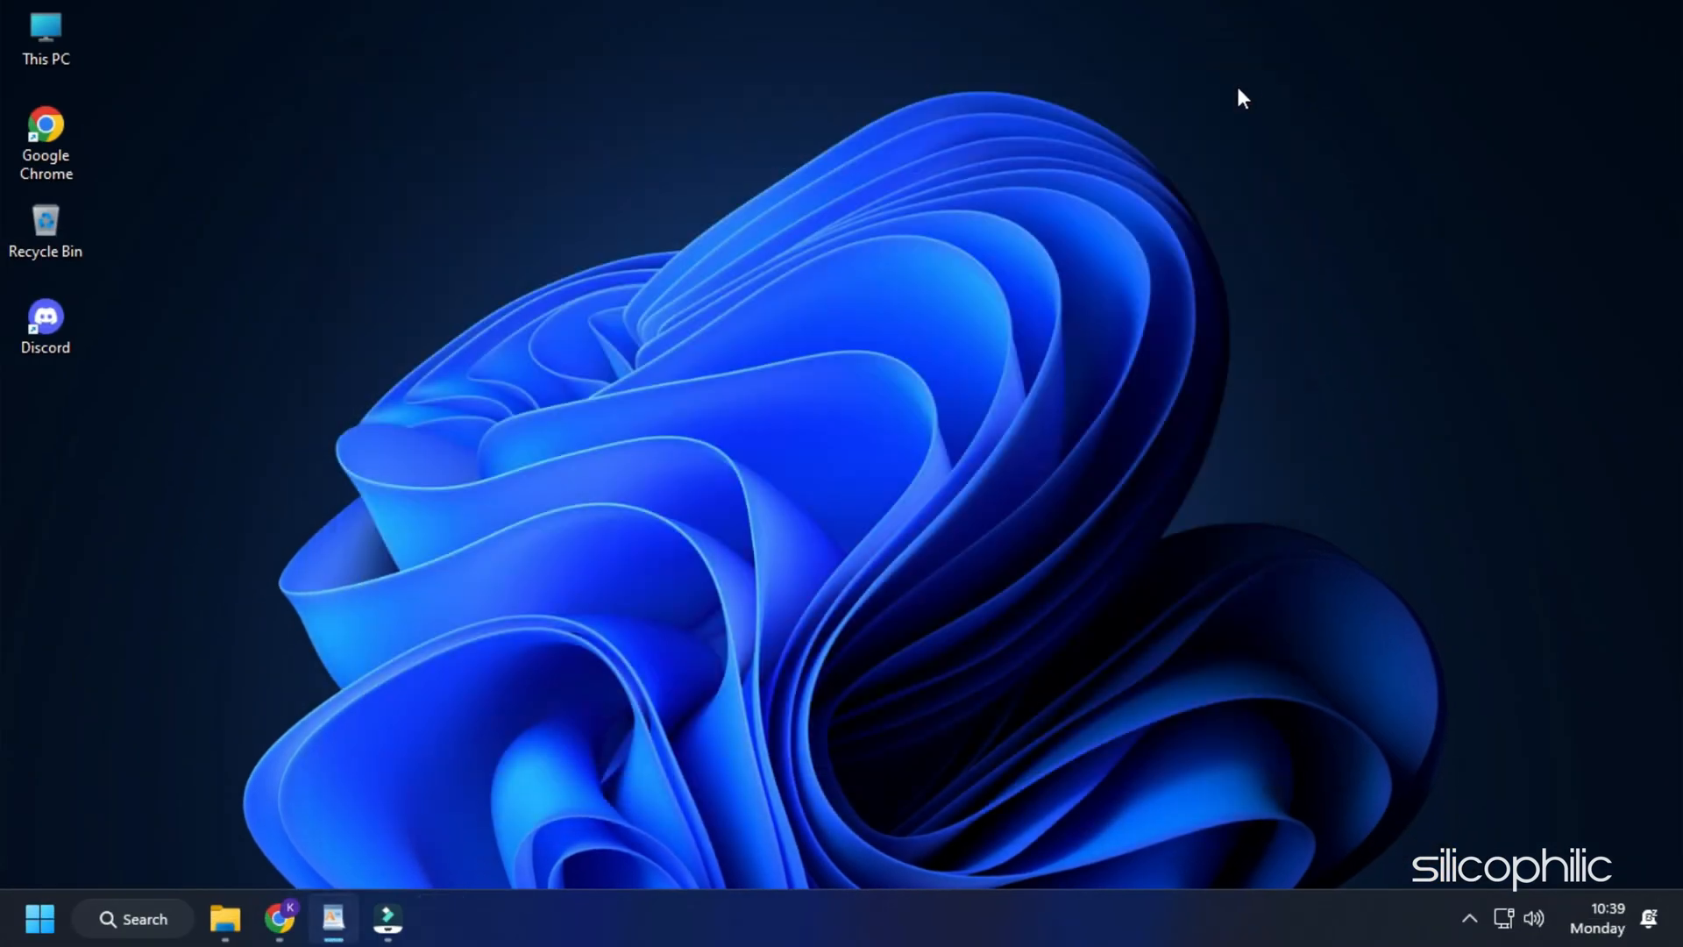